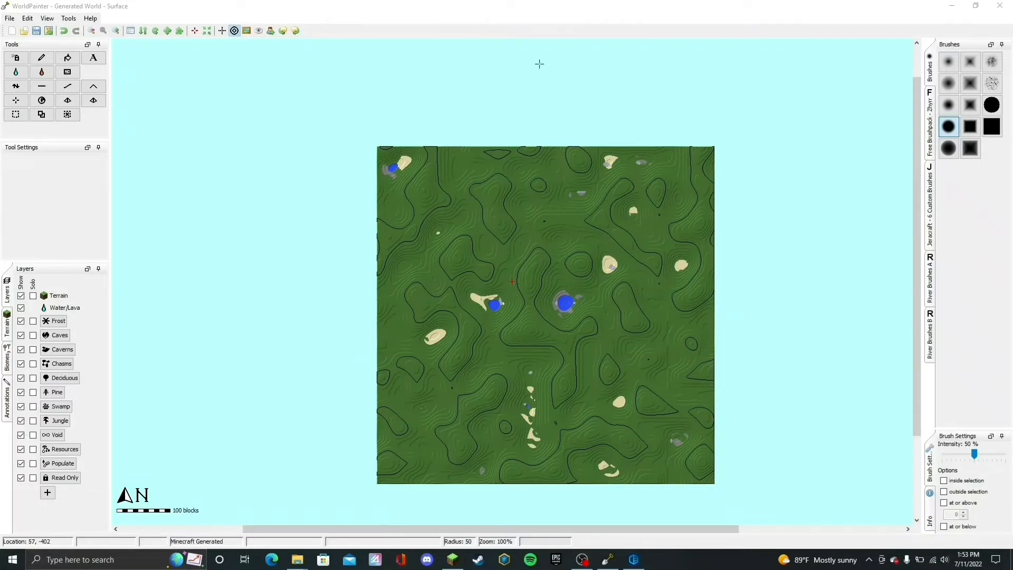
mouse_move(542, 101)
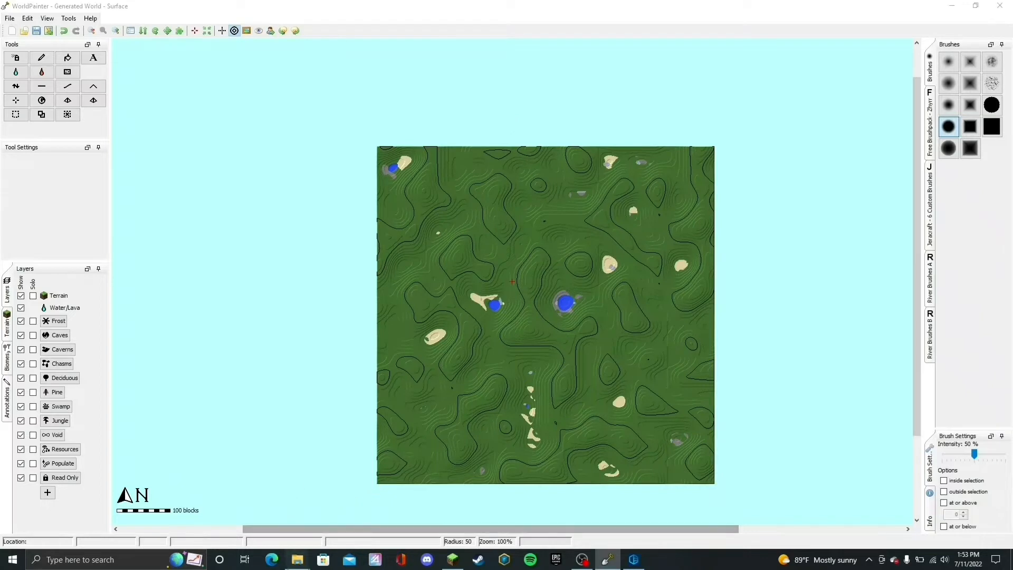
- Show the Minecraft mods folder and select the Extended ItemsOres mod jar
left_click(298, 559)
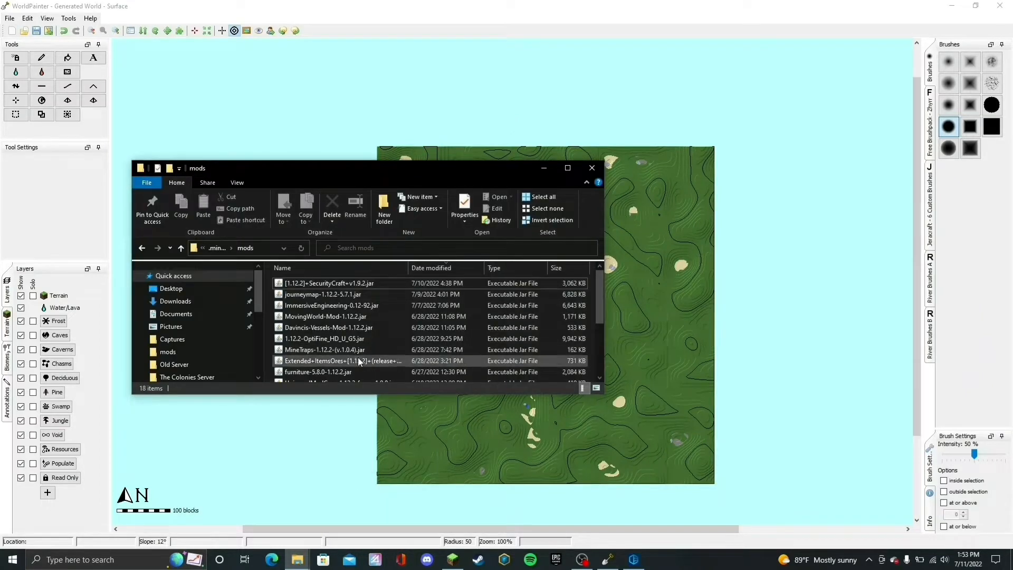
left_click(336, 361)
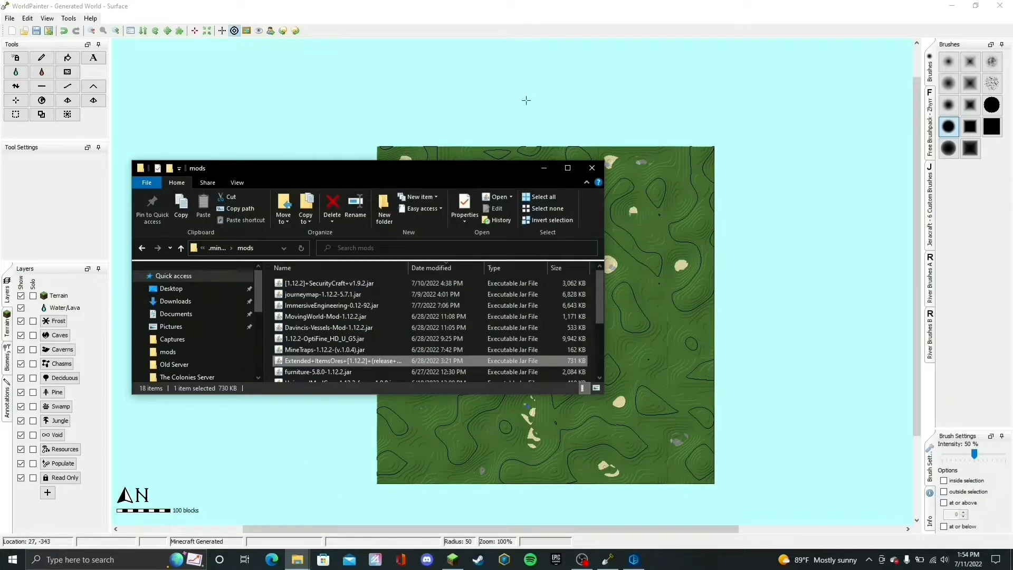
mouse_move(547, 85)
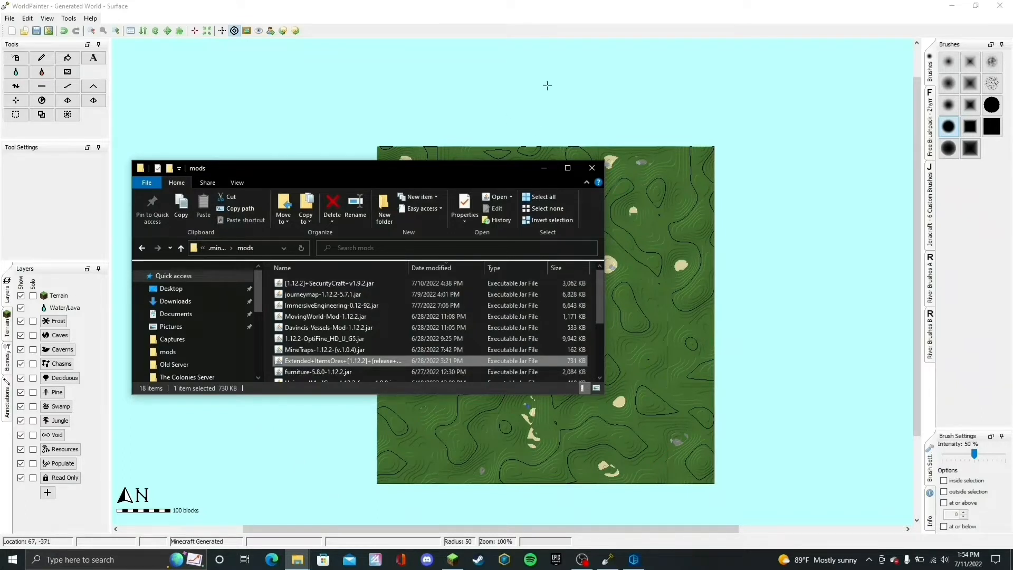
- Return to WorldPainter and start Export as new Minecraft map
left_click(10, 19)
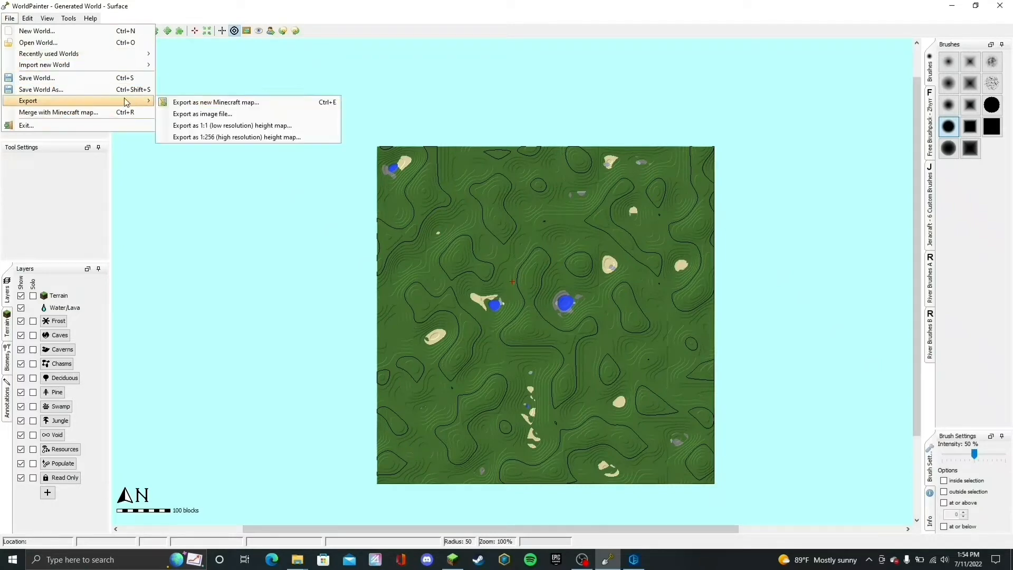
left_click(216, 102)
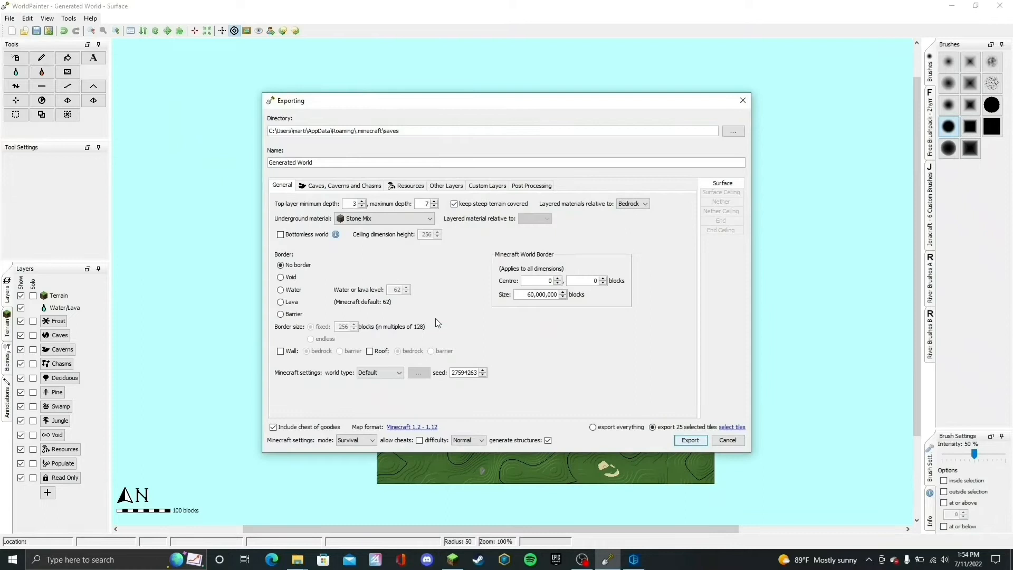
mouse_move(401, 432)
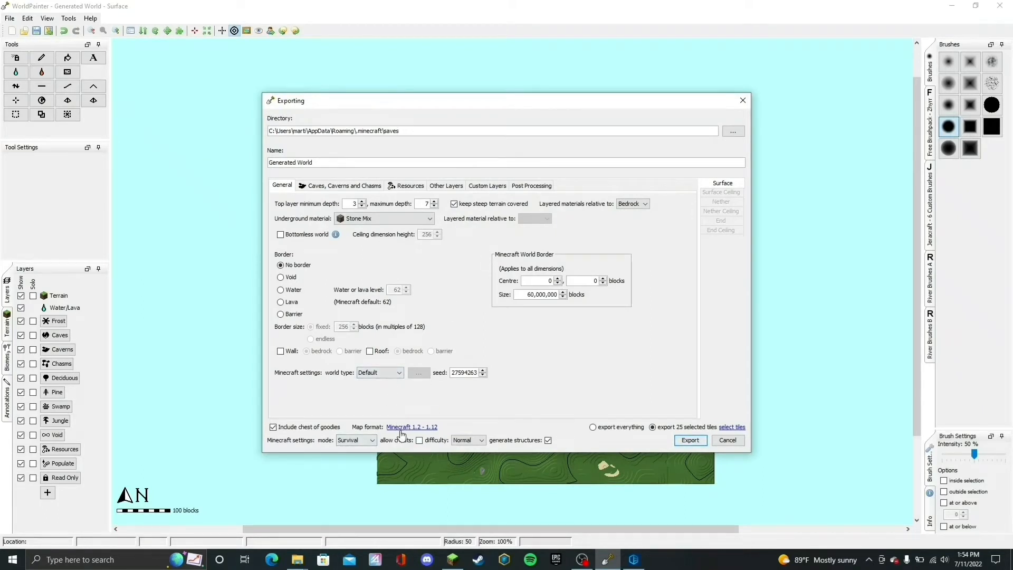
left_click(412, 426)
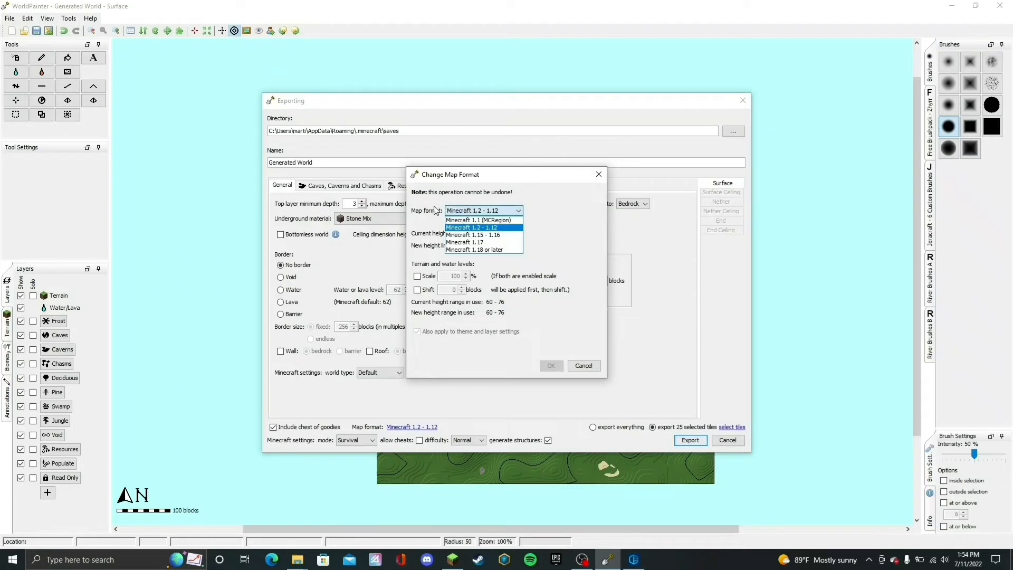
mouse_move(480, 220)
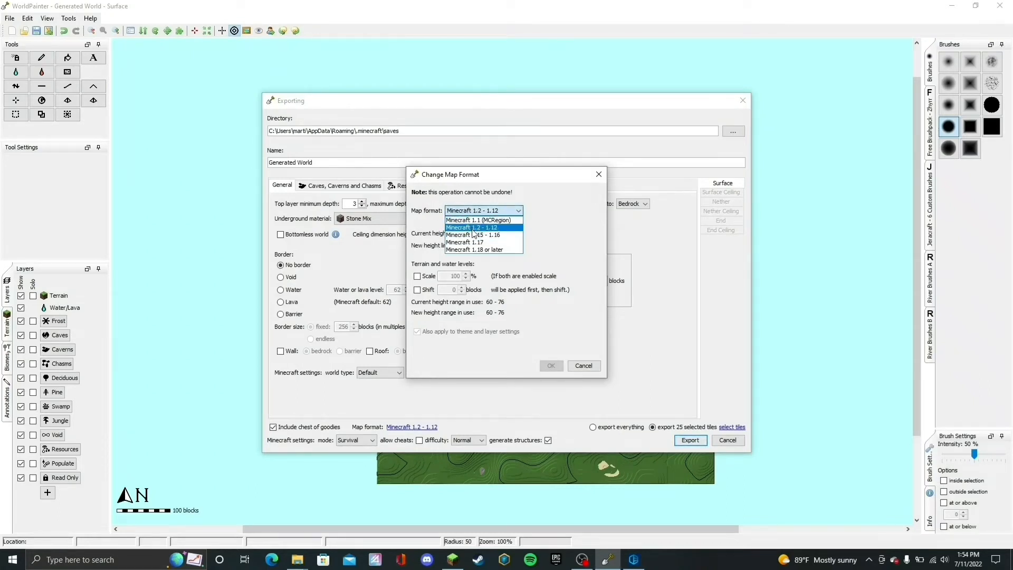
left_click(473, 228)
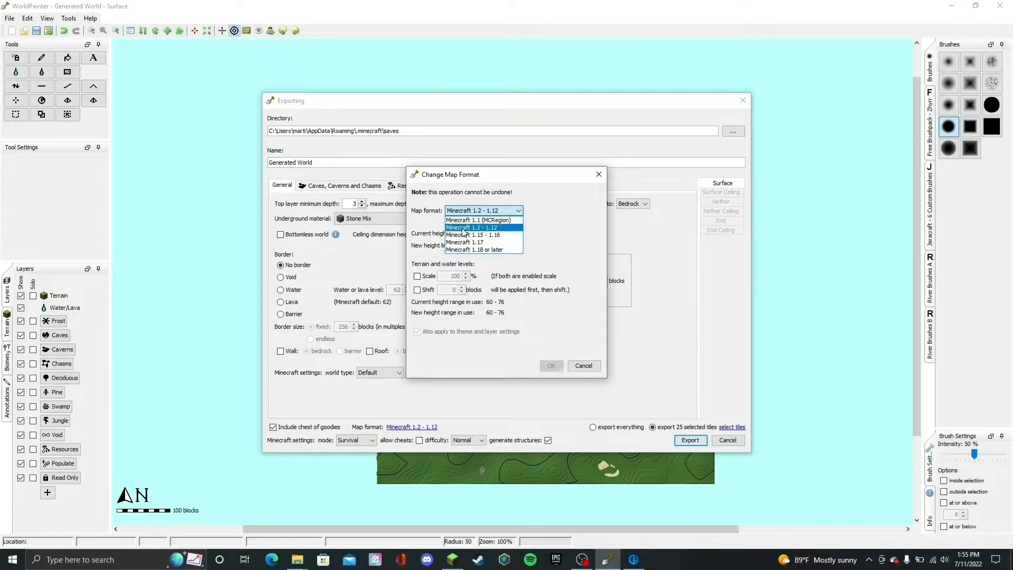
mouse_move(475, 234)
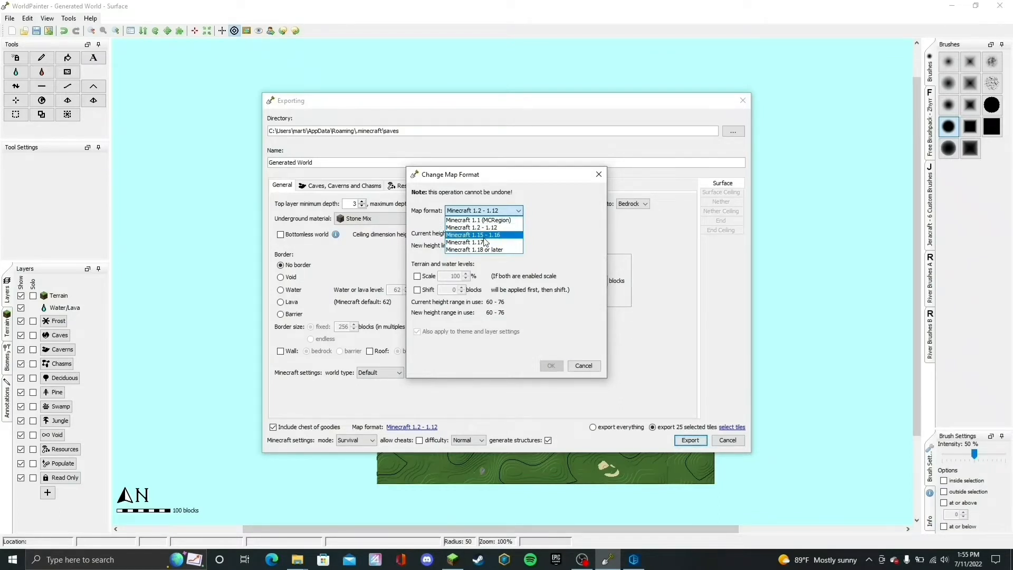
mouse_move(484, 228)
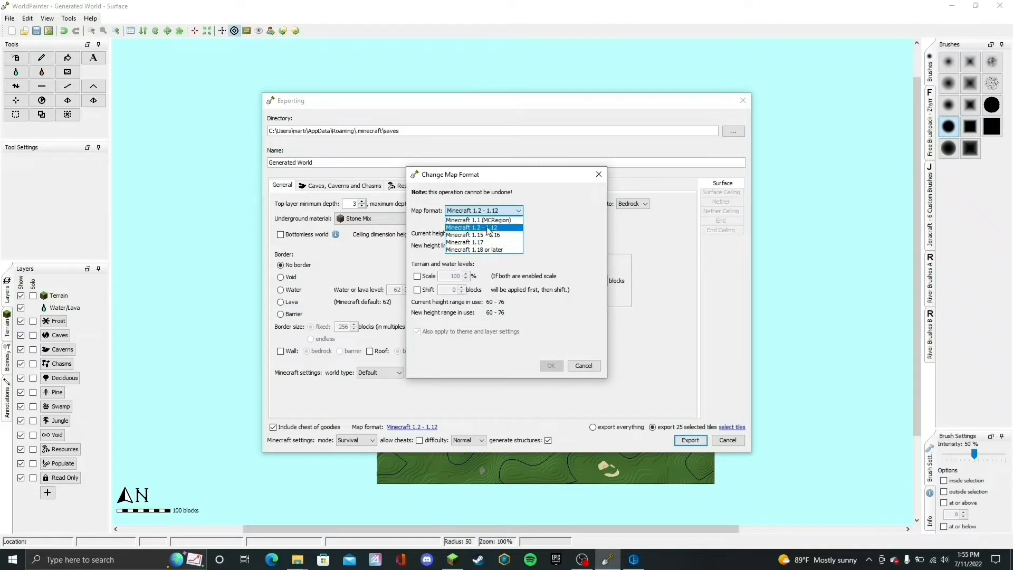
mouse_move(475, 235)
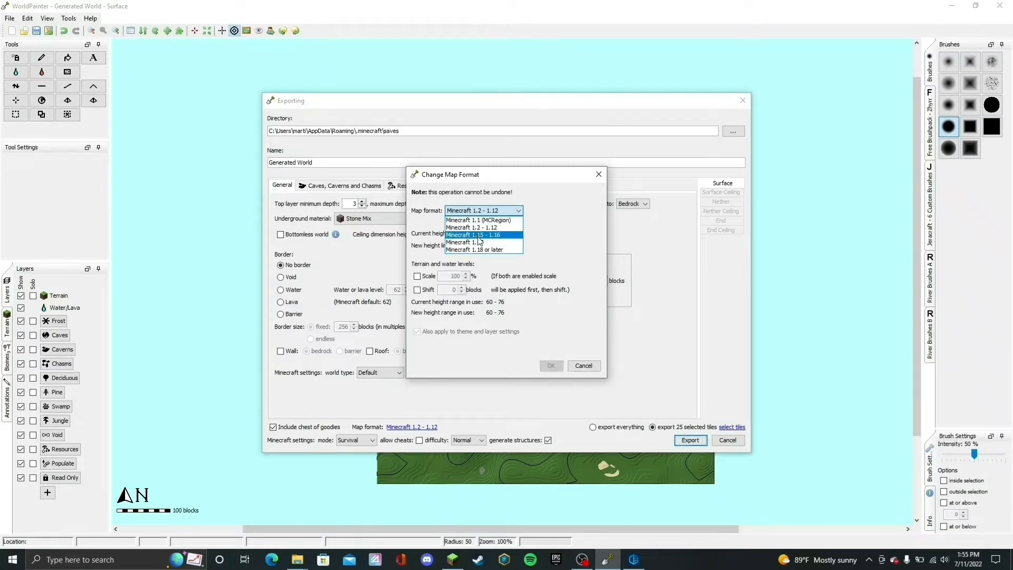
mouse_move(474, 220)
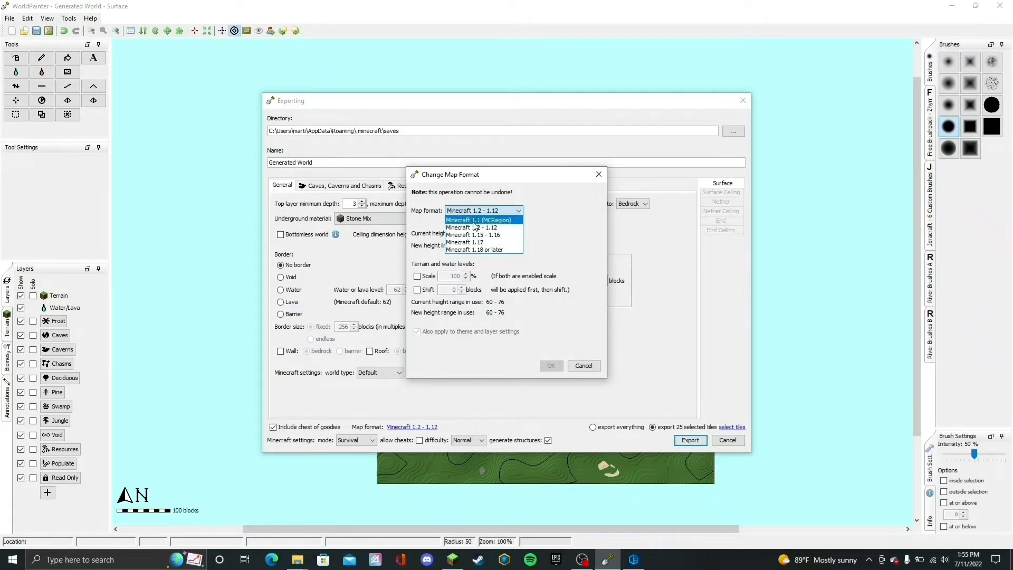
left_click(471, 227)
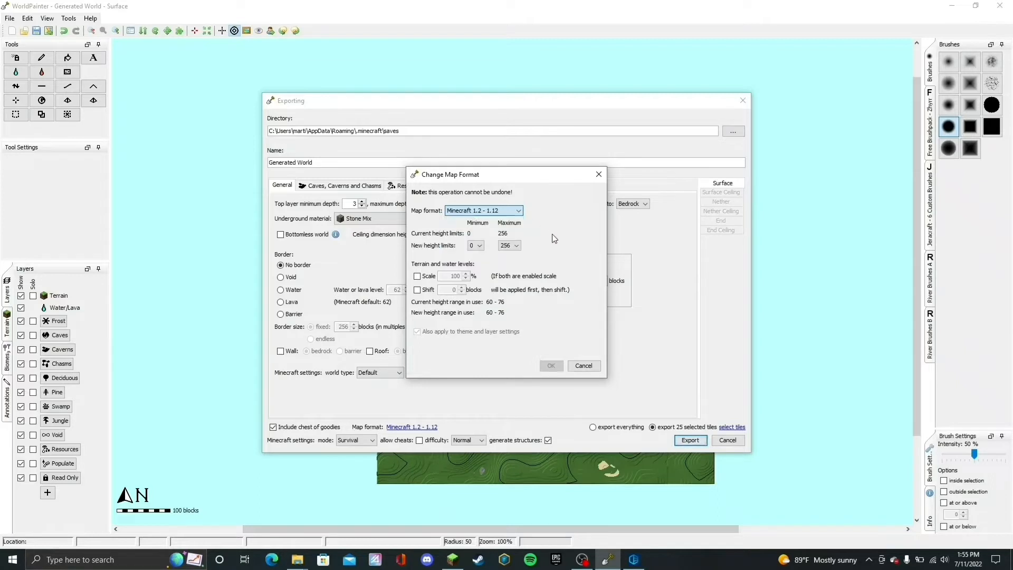
mouse_move(566, 359)
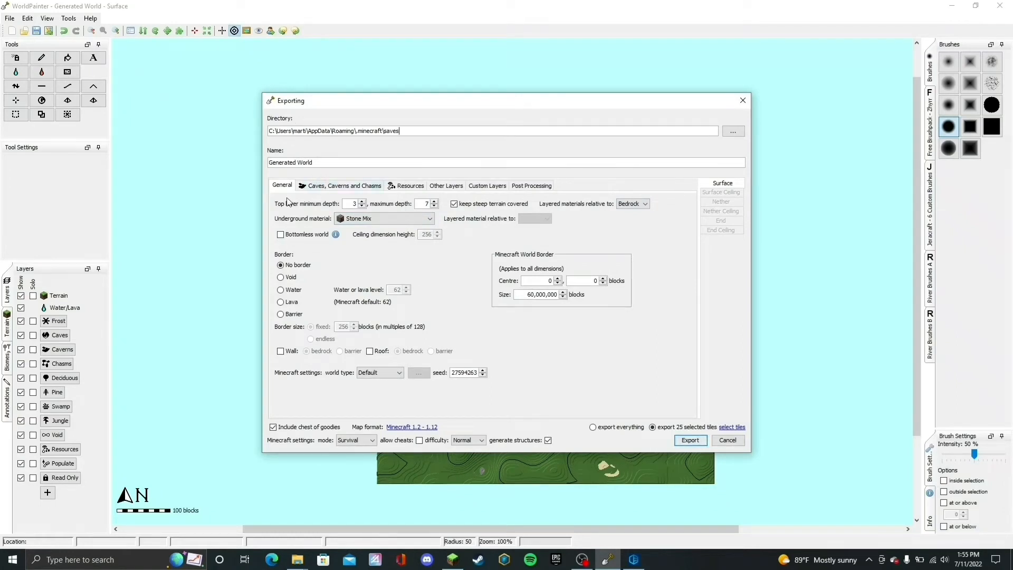
- View the Caves, Caverns and Chasms export settings, briefly checking General in between
left_click(344, 184)
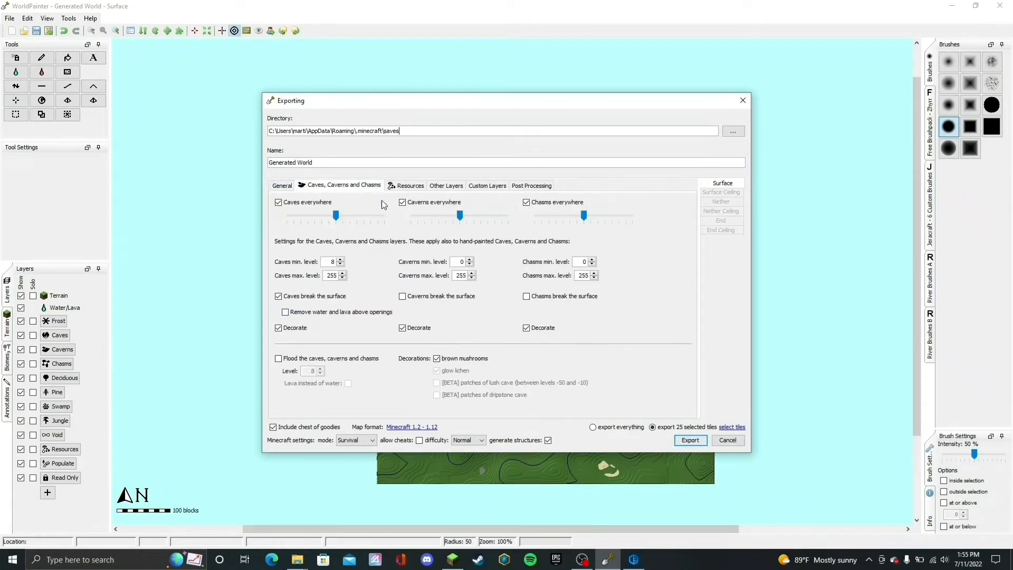
left_click(282, 185)
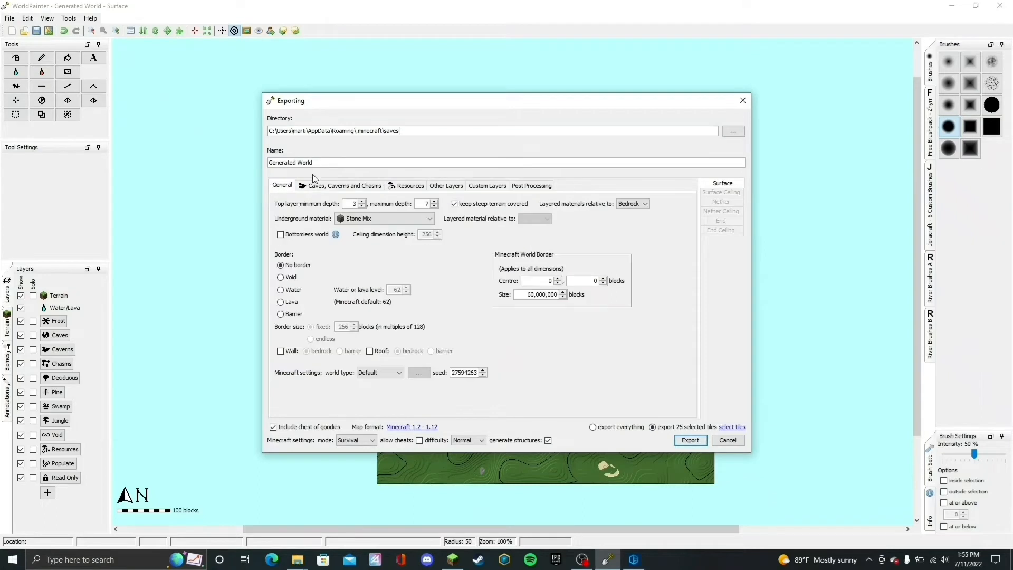
left_click(344, 185)
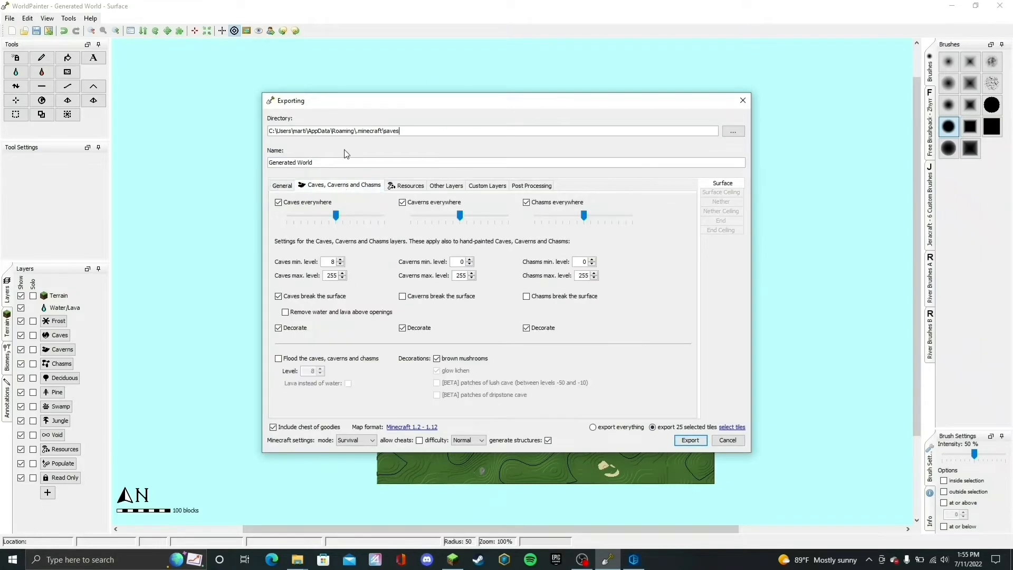
mouse_move(308, 215)
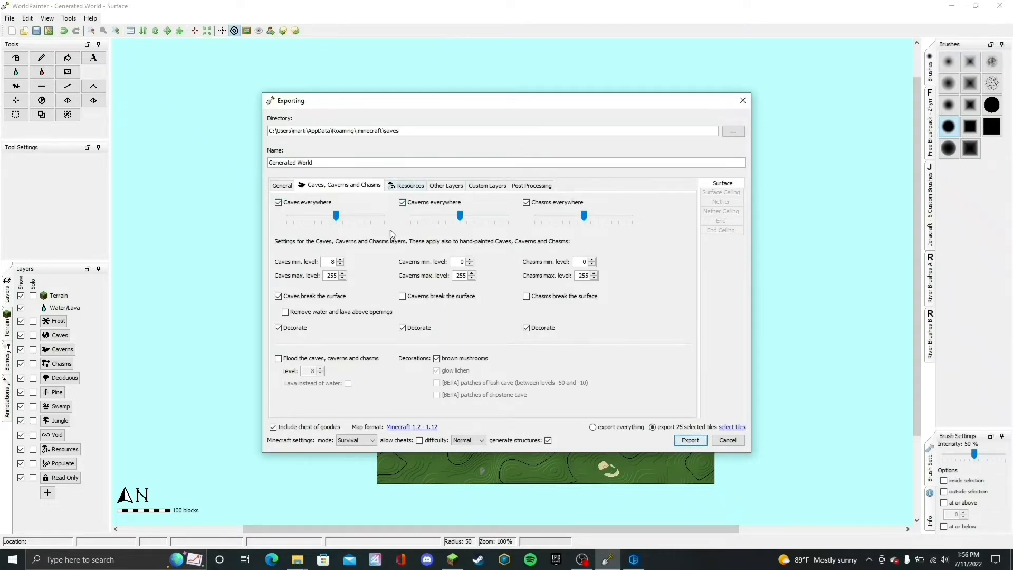
- Review the Resources ore occurrence settings, then show the Other Layers settings
left_click(409, 184)
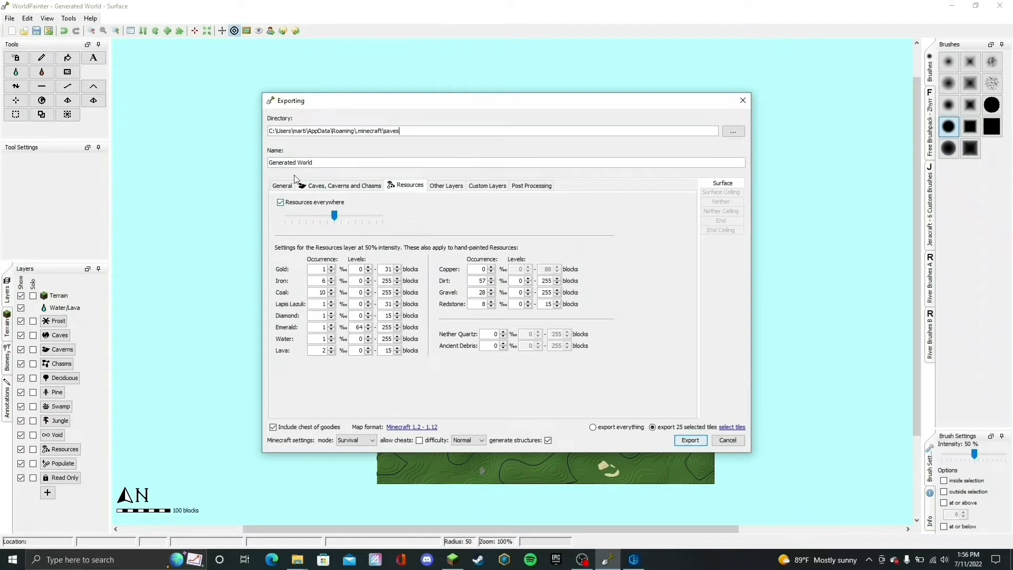
mouse_move(511, 308)
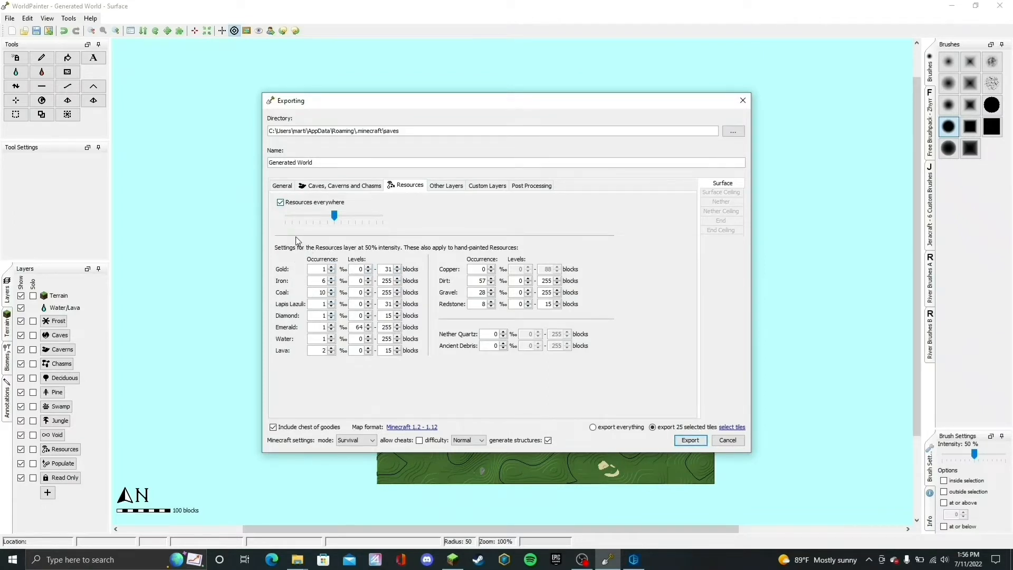
mouse_move(302, 262)
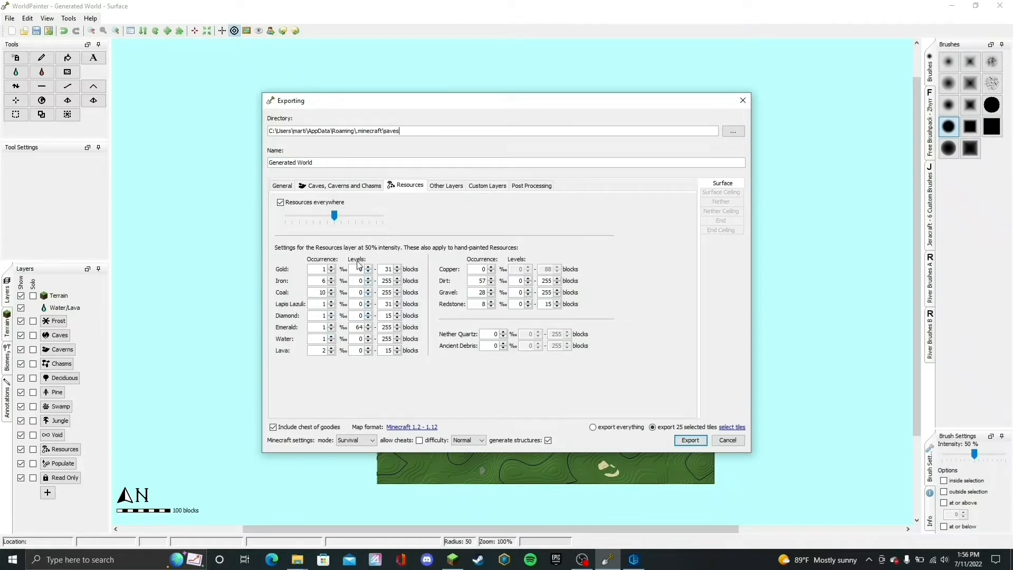
mouse_move(281, 266)
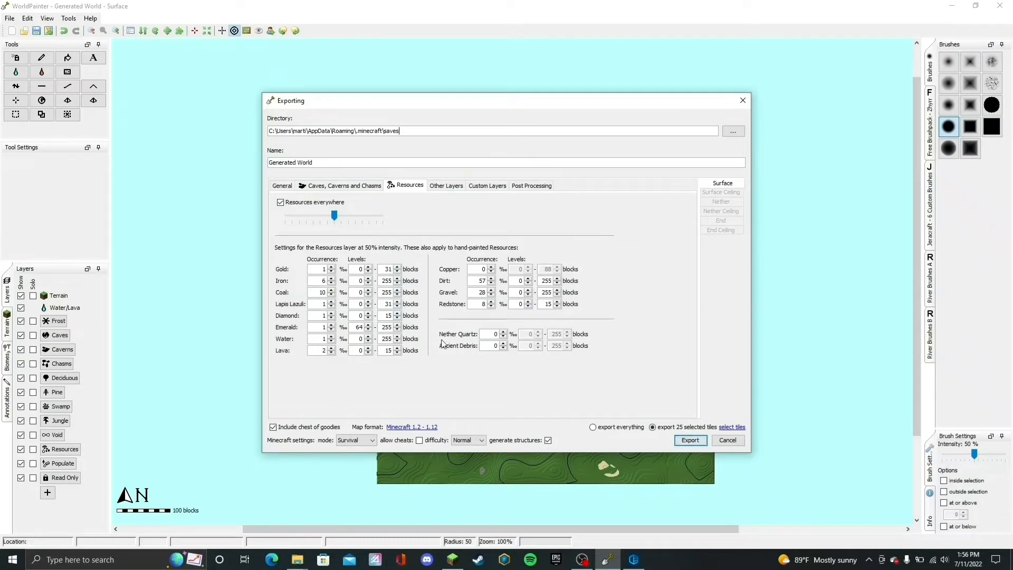
mouse_move(441, 253)
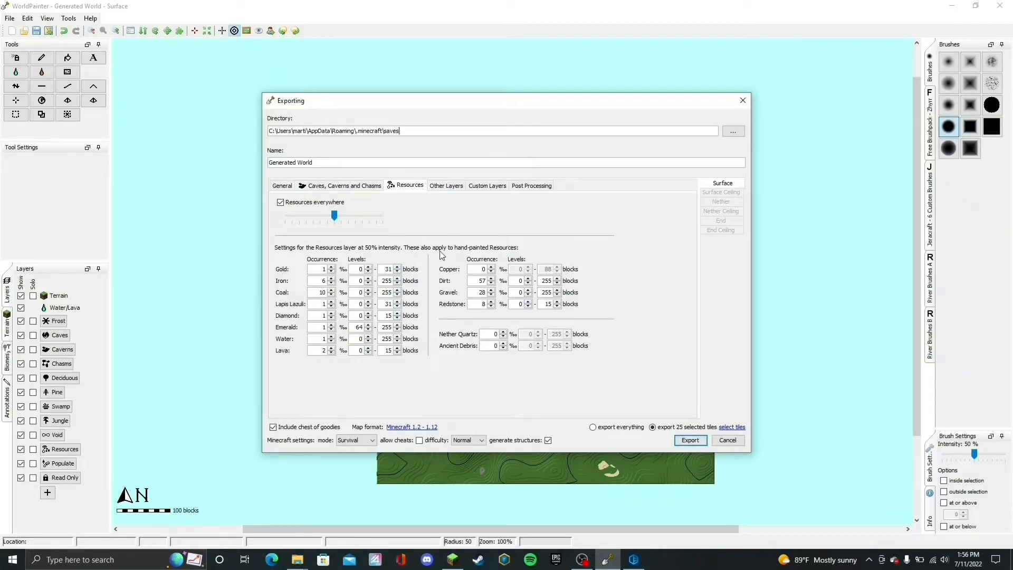
left_click(446, 185)
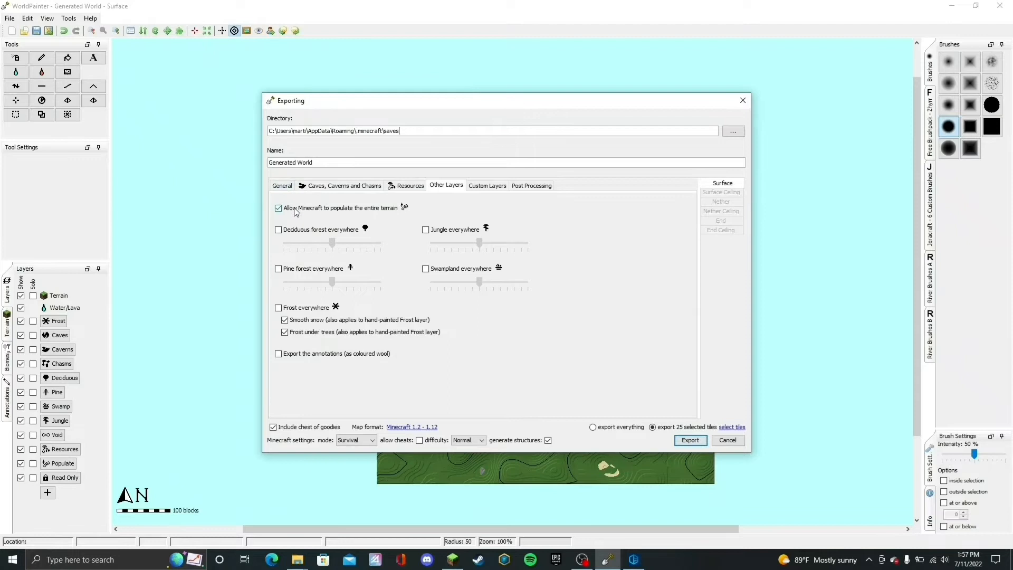
- Toggle whole-terrain population off and on, then re-enable Resources everywhere after the warning
left_click(277, 208)
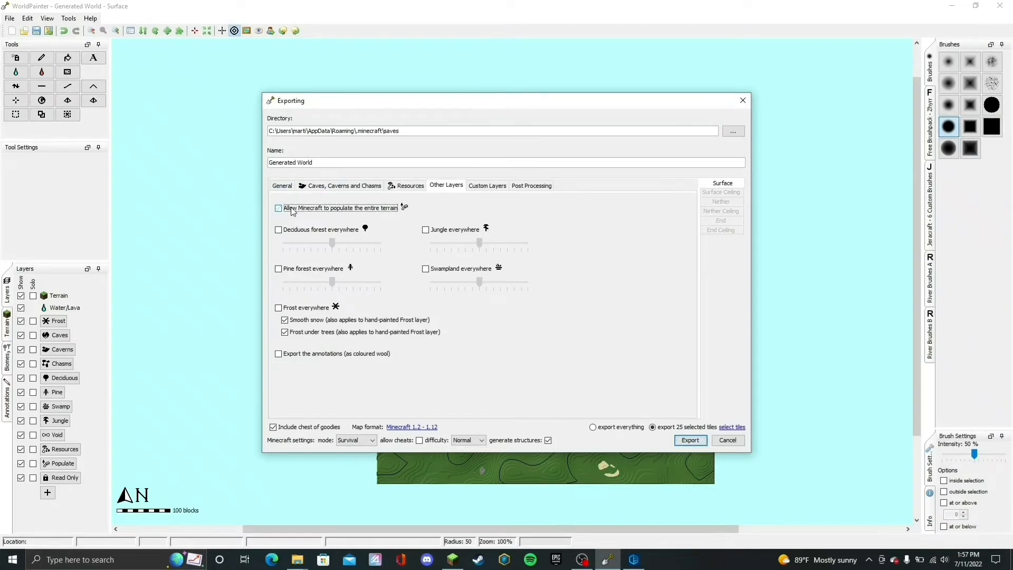
left_click(279, 208)
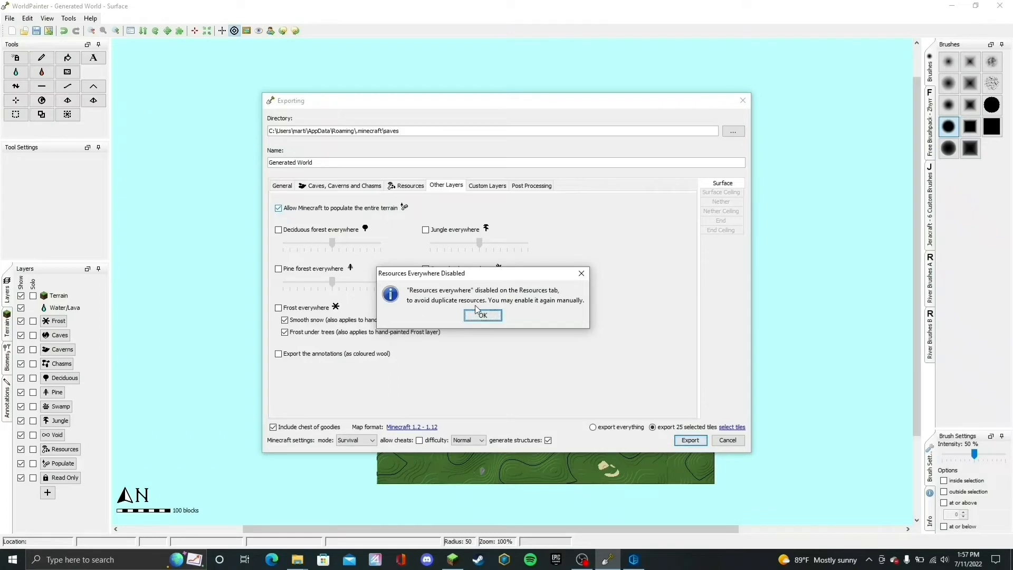
mouse_move(582, 317)
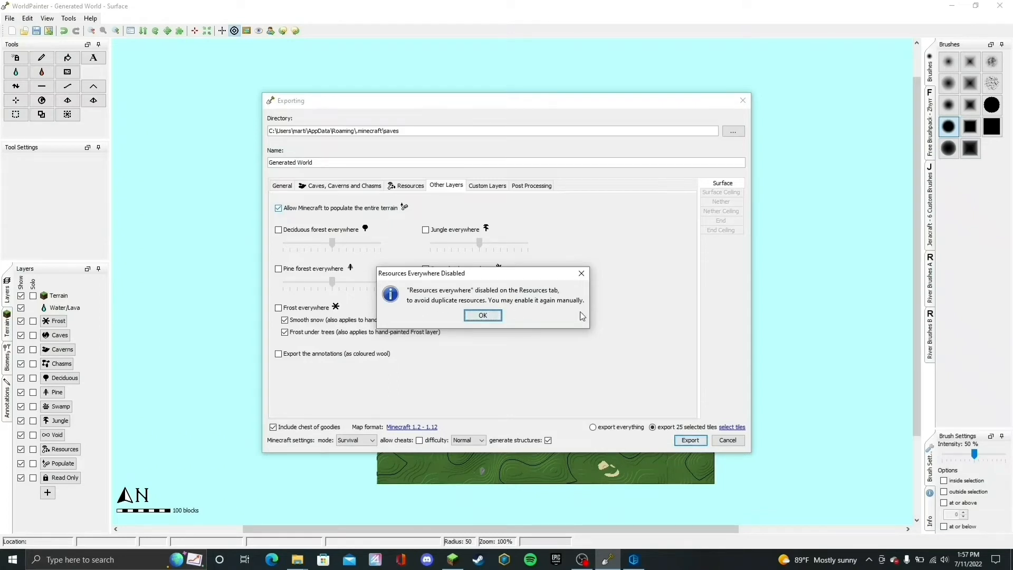
left_click(483, 314)
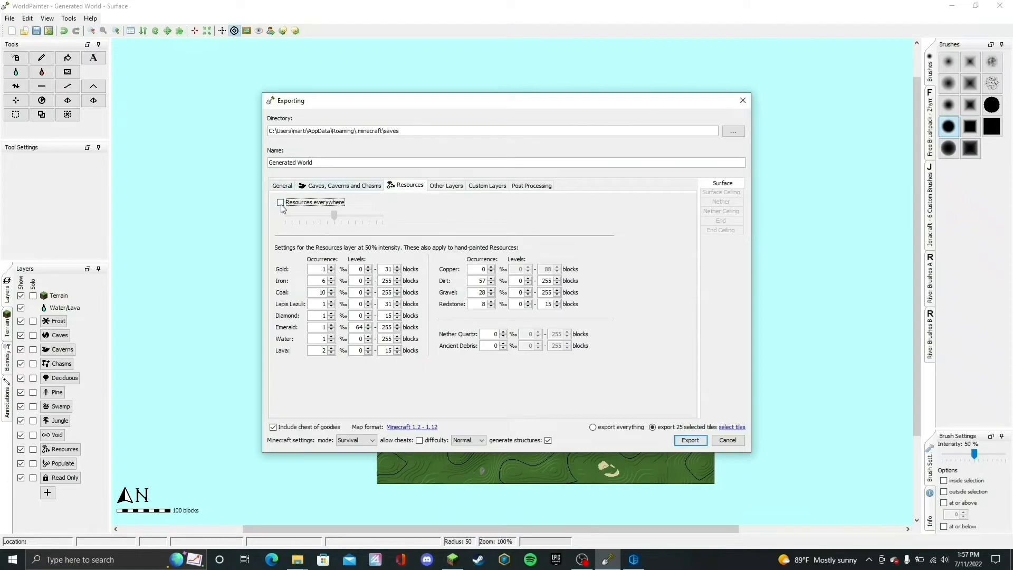
left_click(281, 201)
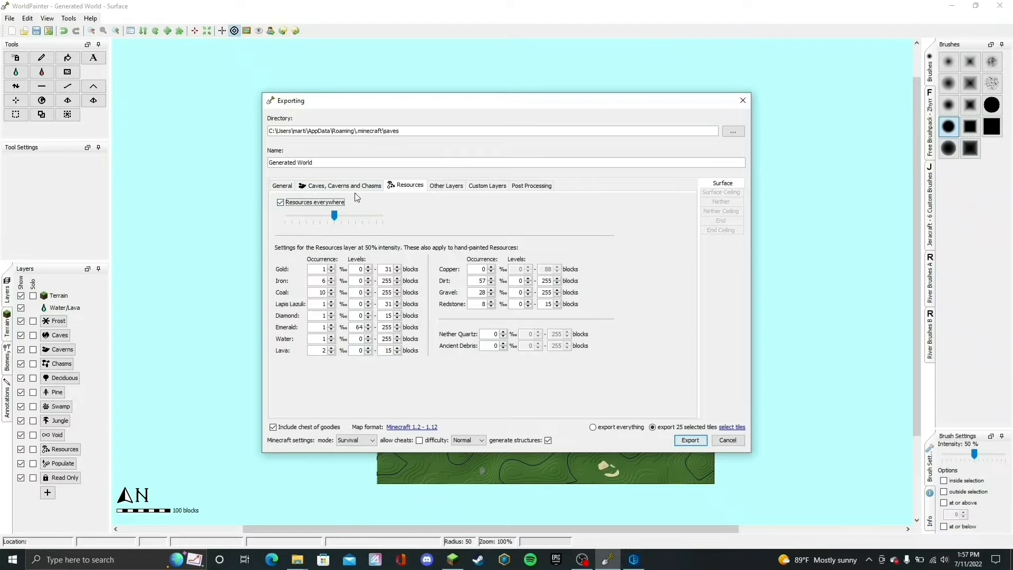
mouse_move(412, 348)
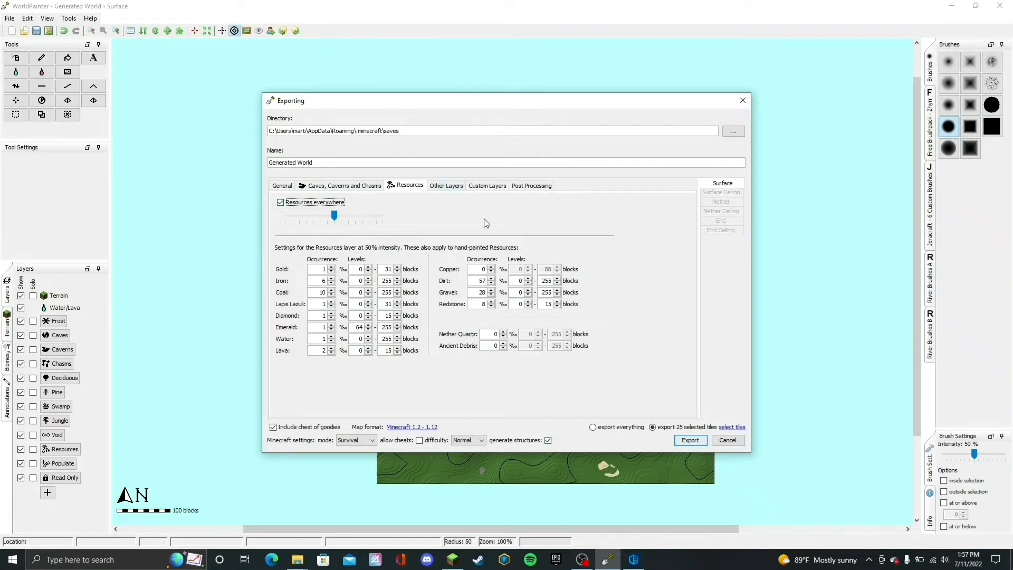
- Show the Other Layers settings with whole-terrain population still allowed
left_click(445, 185)
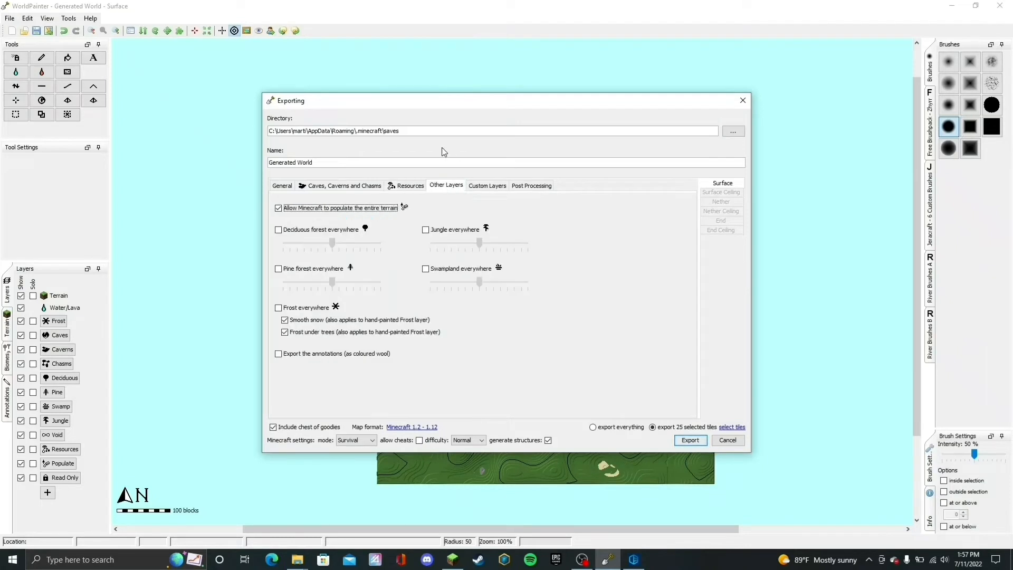
mouse_move(569, 224)
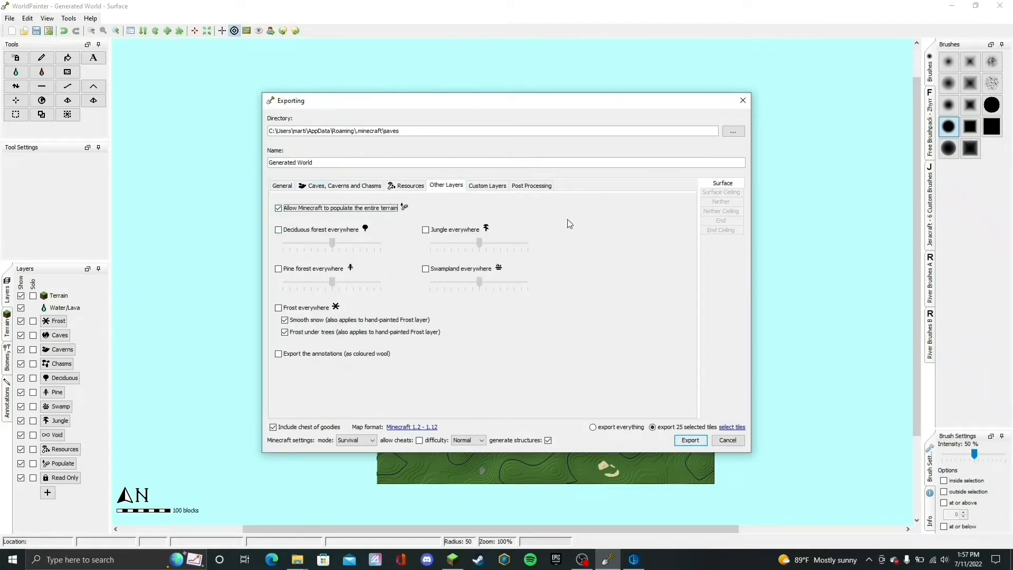
mouse_move(437, 416)
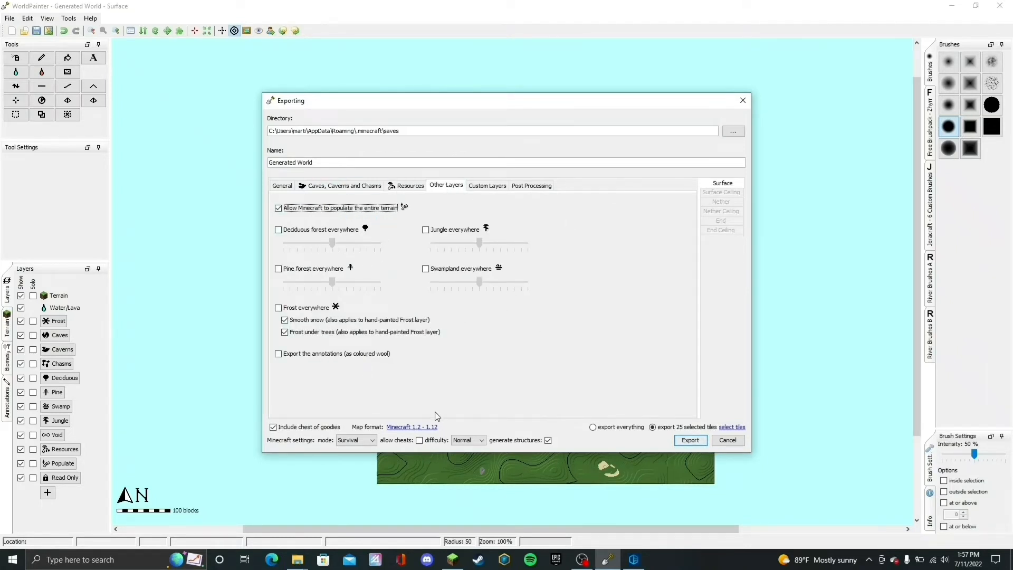
mouse_move(388, 214)
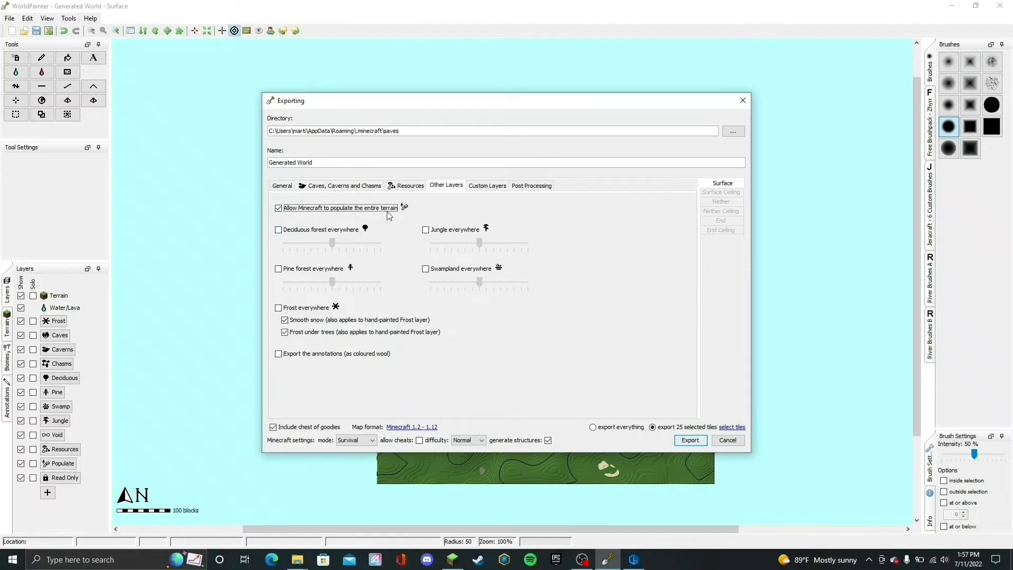
mouse_move(458, 325)
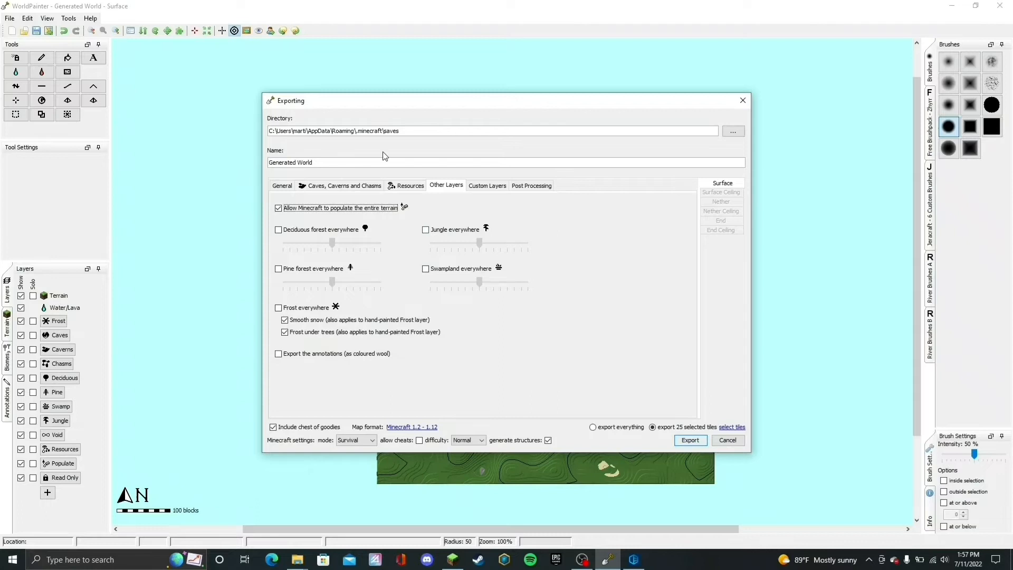
mouse_move(418, 272)
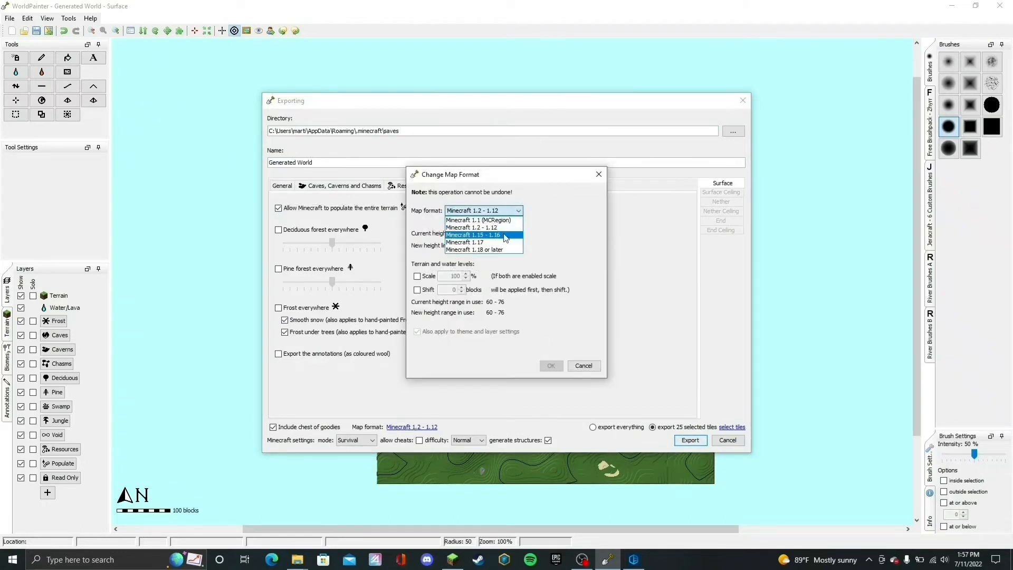
- Try the Minecraft 1.15 - 1.16 map format, then set it back to Minecraft 1.2 - 1.12
left_click(473, 235)
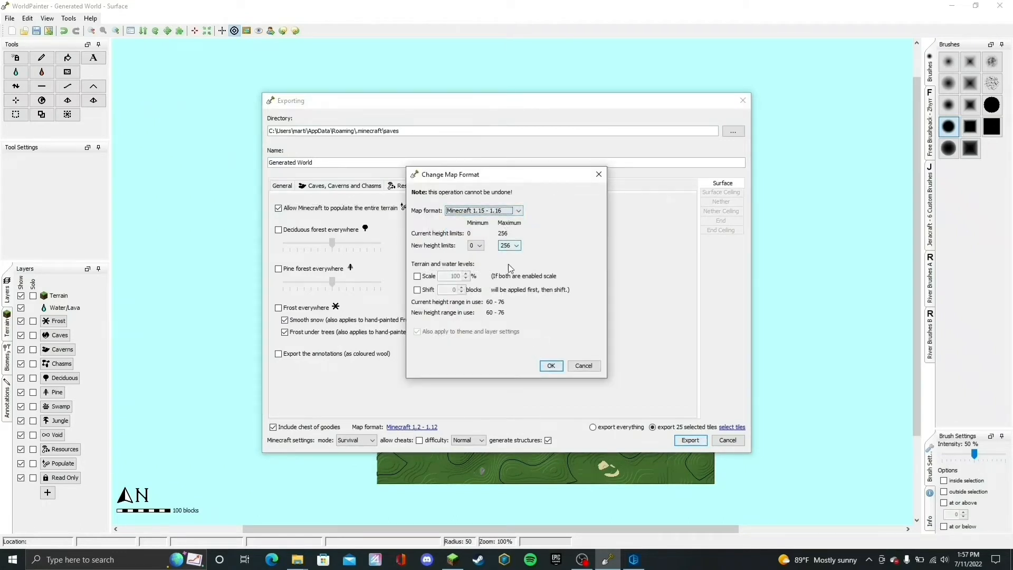
left_click(551, 366)
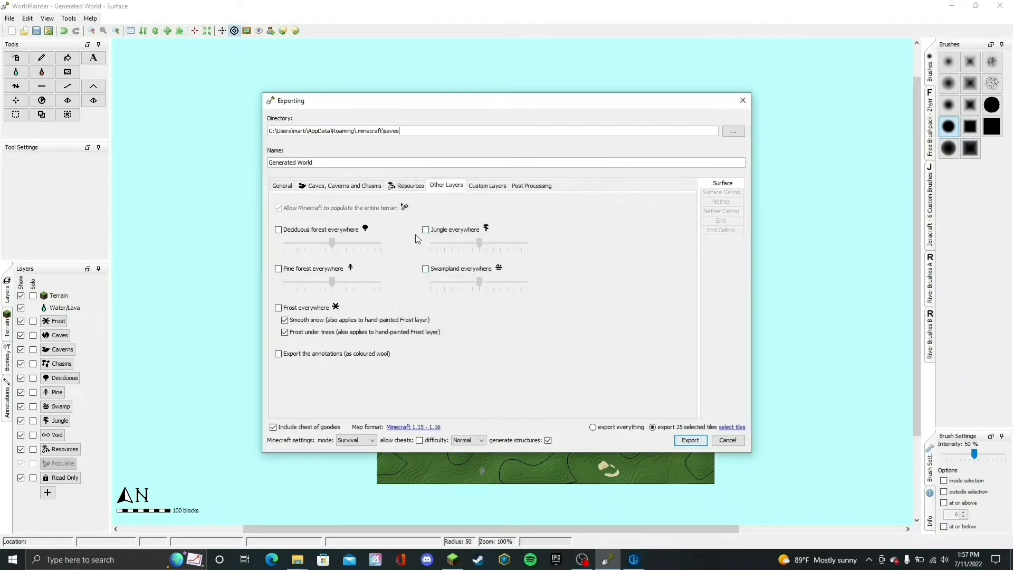
mouse_move(407, 430)
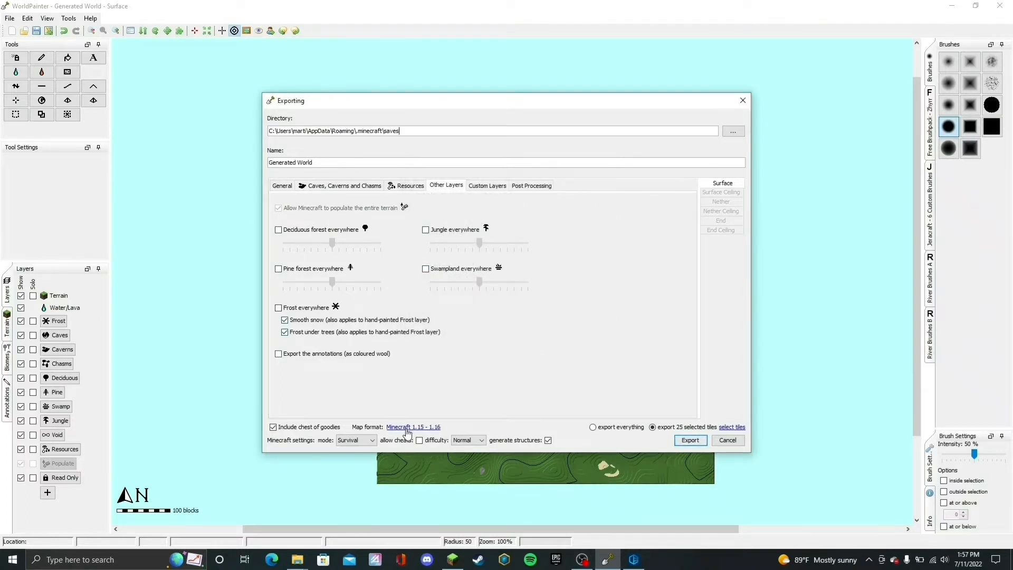
left_click(413, 426)
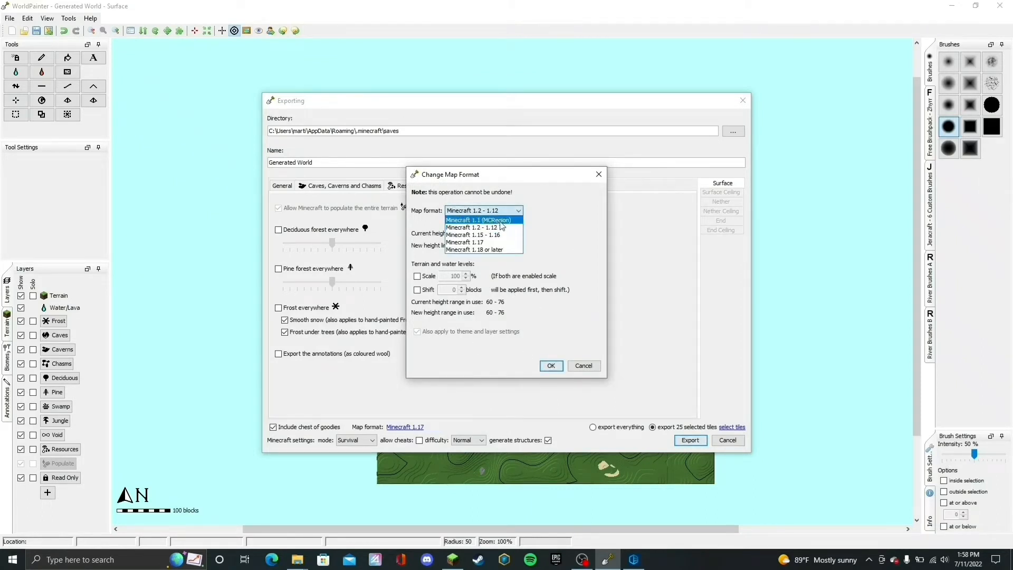
mouse_move(459, 181)
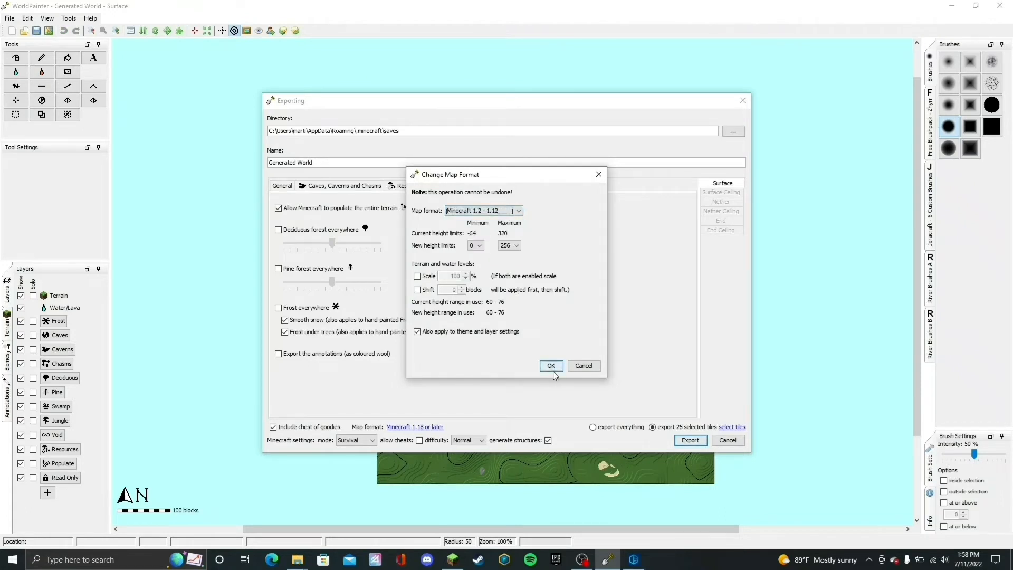
left_click(551, 366)
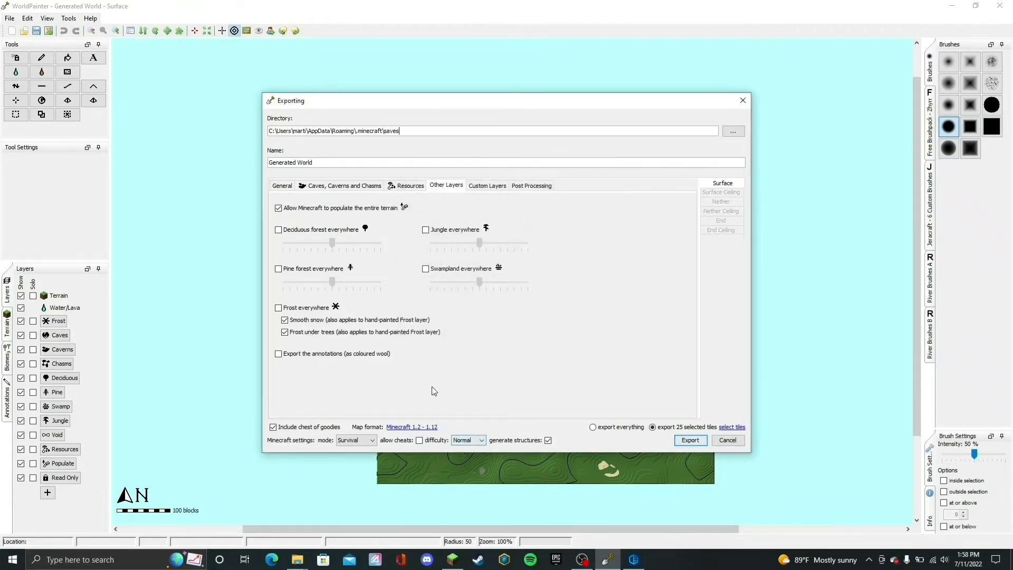
- Set Creative mode with Normal difficulty and confirm the 25 selected tiles to export
left_click(356, 440)
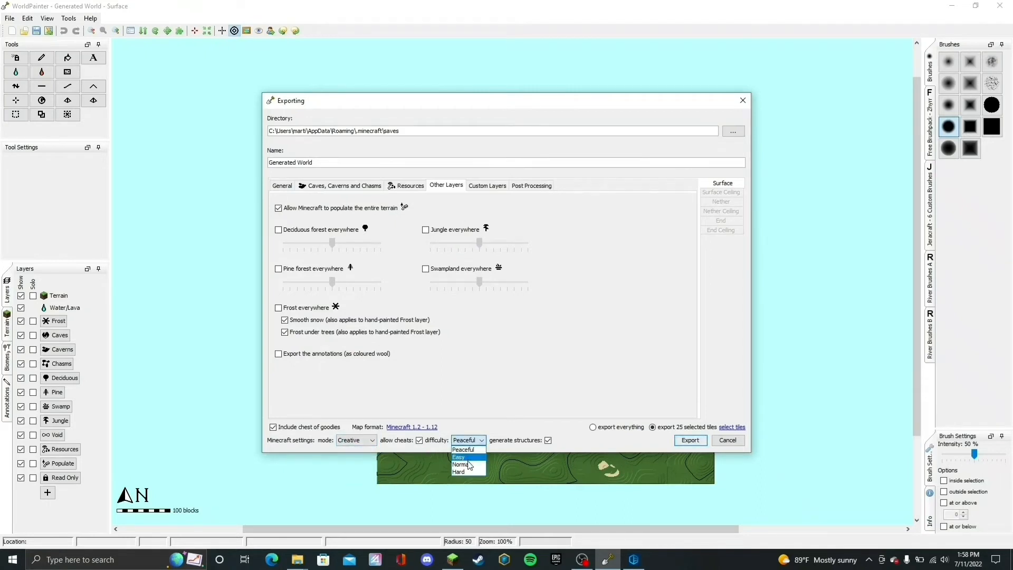
left_click(460, 464)
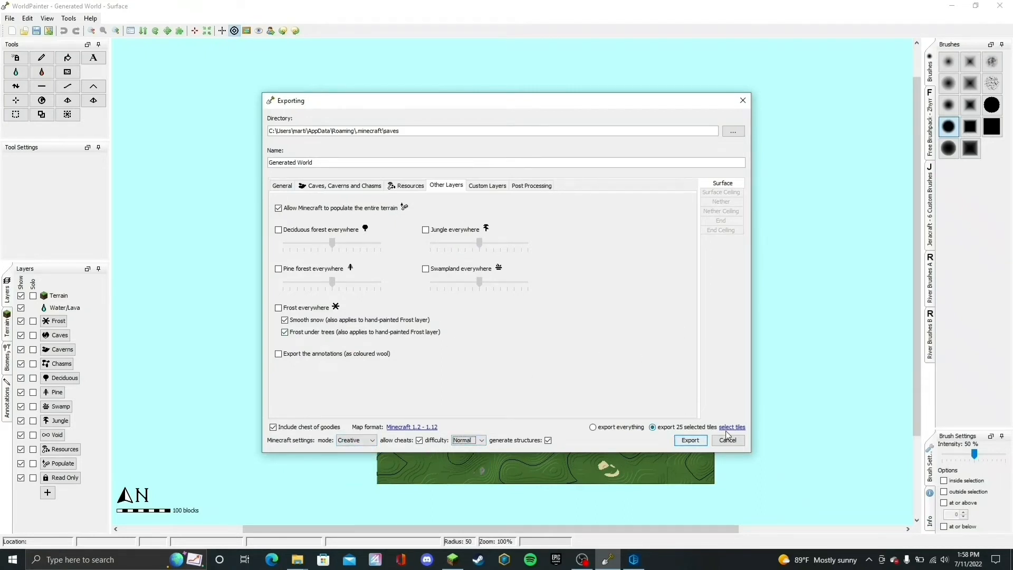
left_click(732, 426)
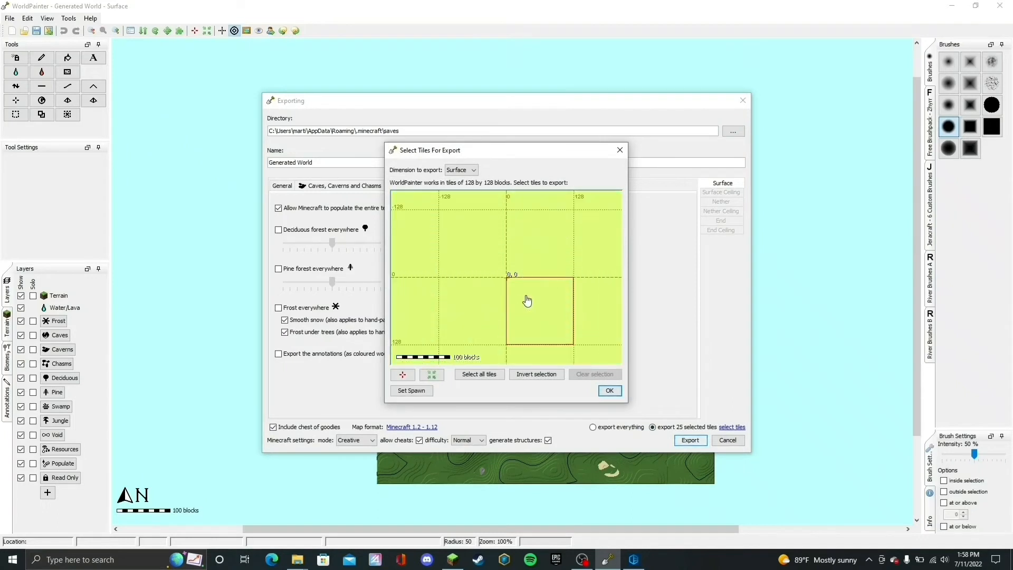
left_click(610, 390)
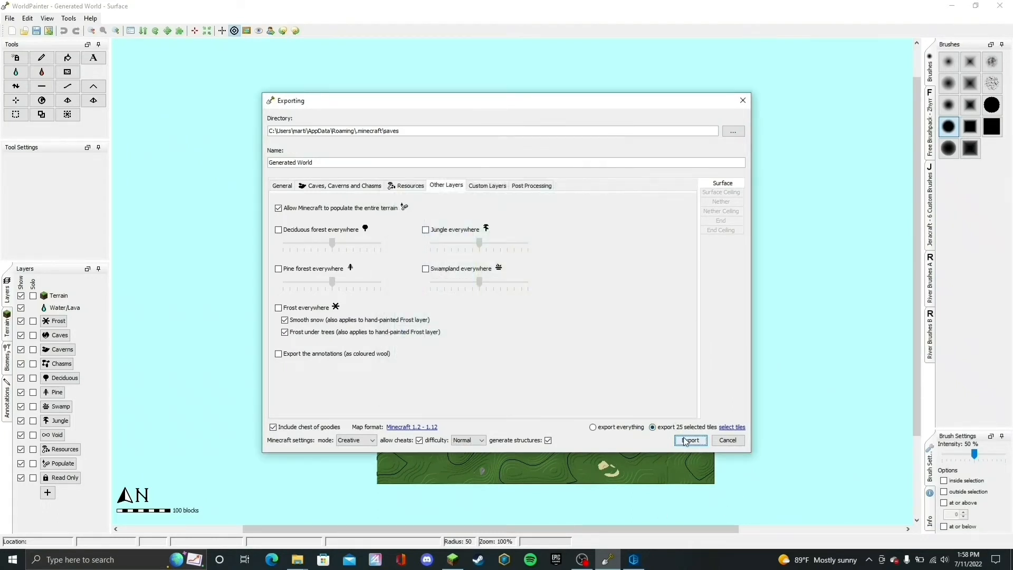
- Export the world as Generated World into the Minecraft saves folder
left_click(690, 441)
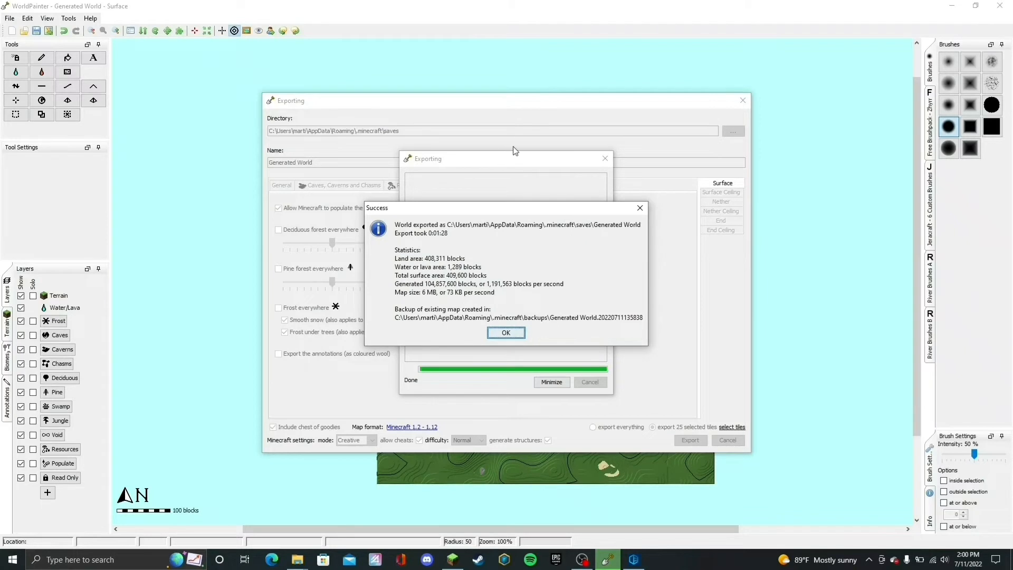
mouse_move(478, 124)
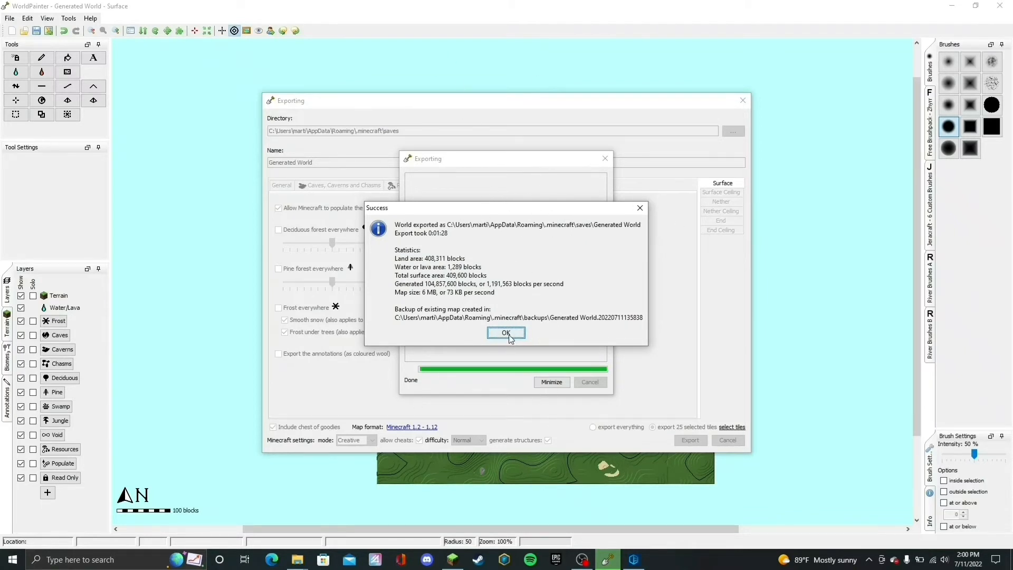
- Dismiss the success message and launch the forge 1.12.2 installation from the Minecraft Launcher
left_click(507, 332)
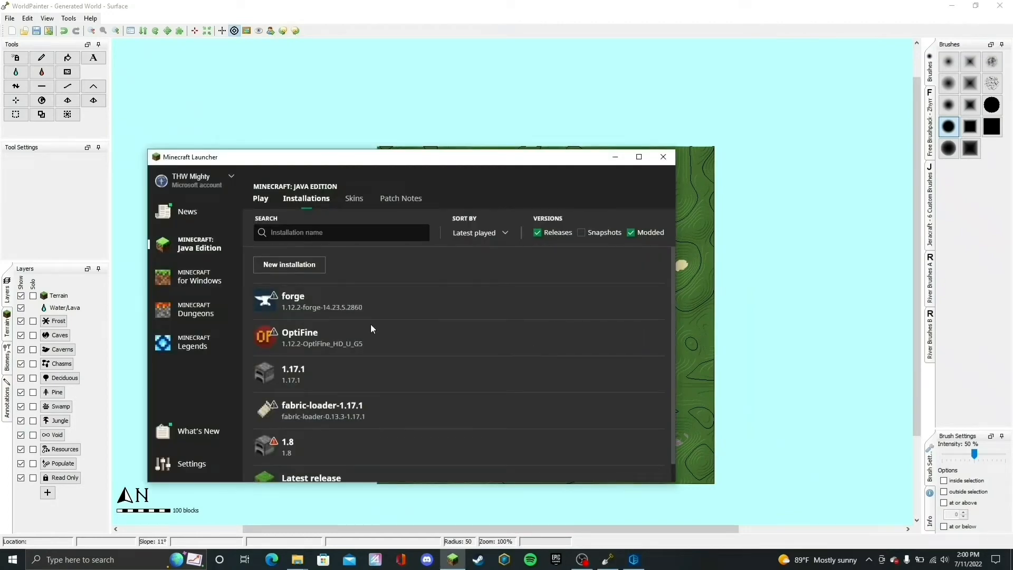
left_click(261, 198)
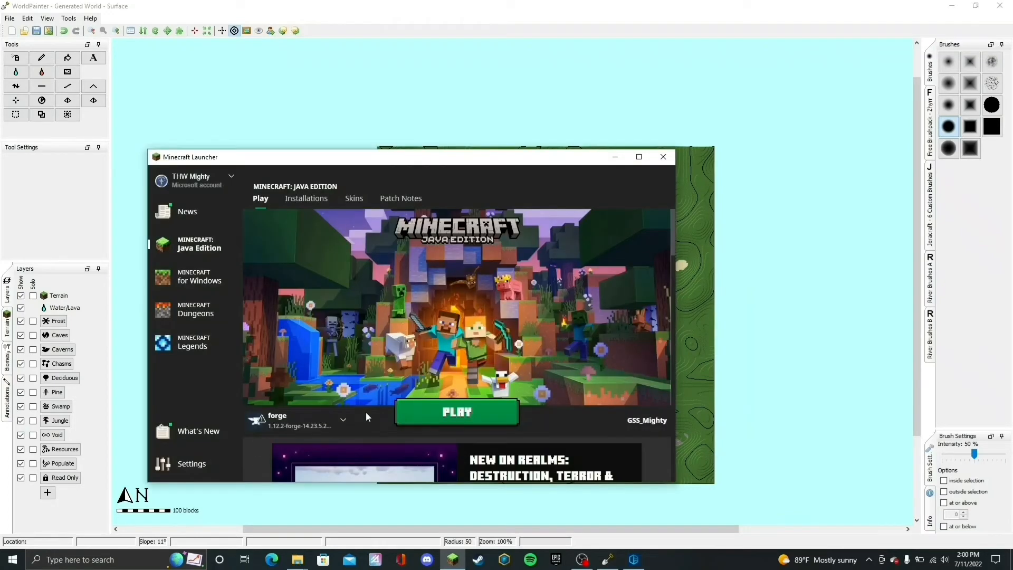
mouse_move(329, 384)
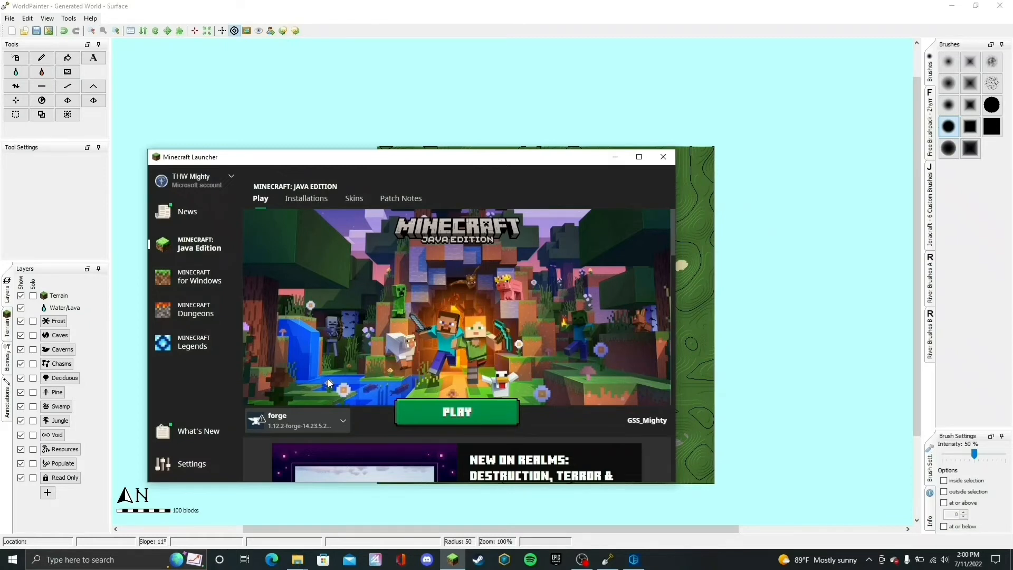
left_click(456, 412)
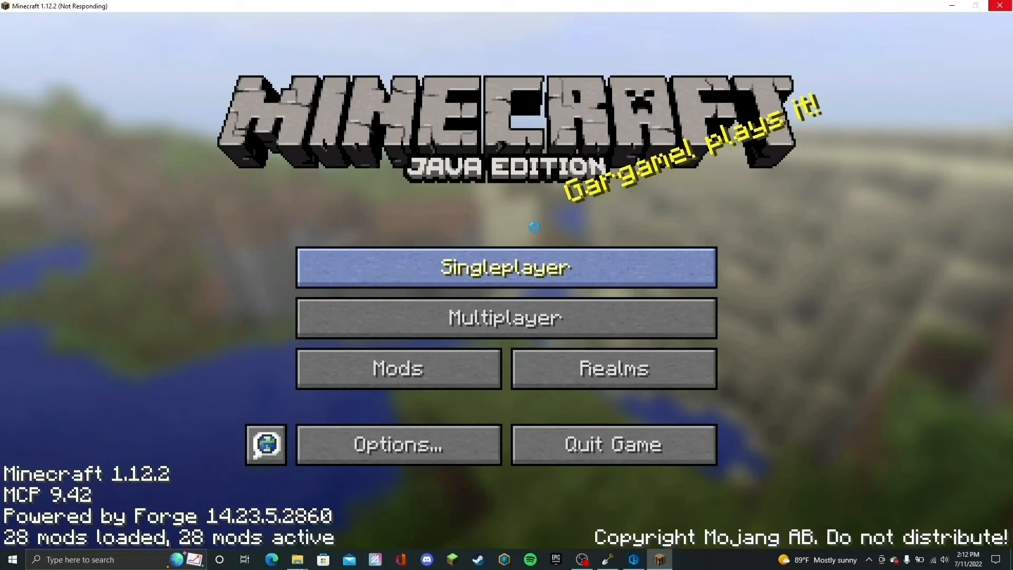
- Enter Singleplayer and load the exported Generated World save
left_click(505, 266)
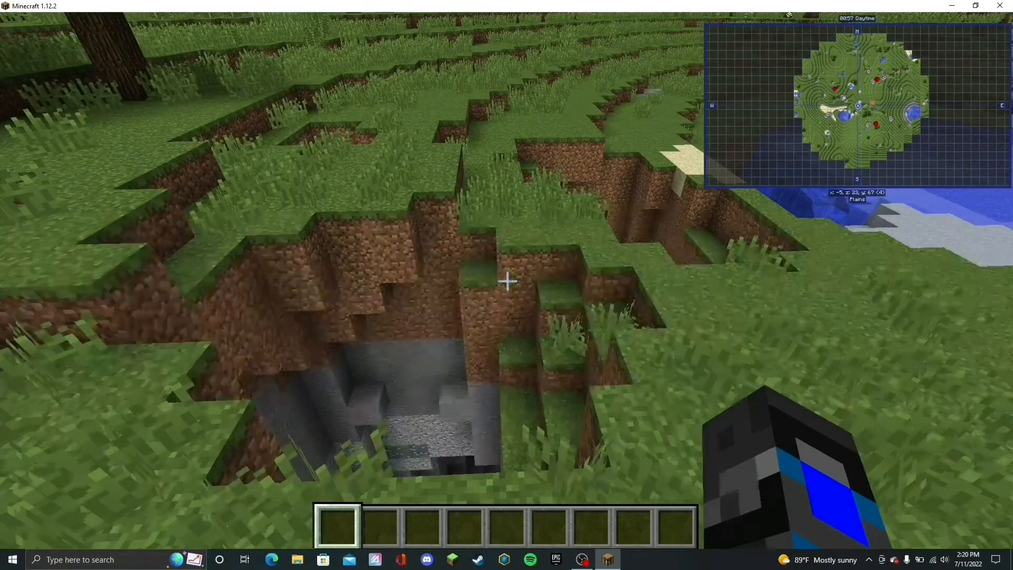
mouse_move(507, 280)
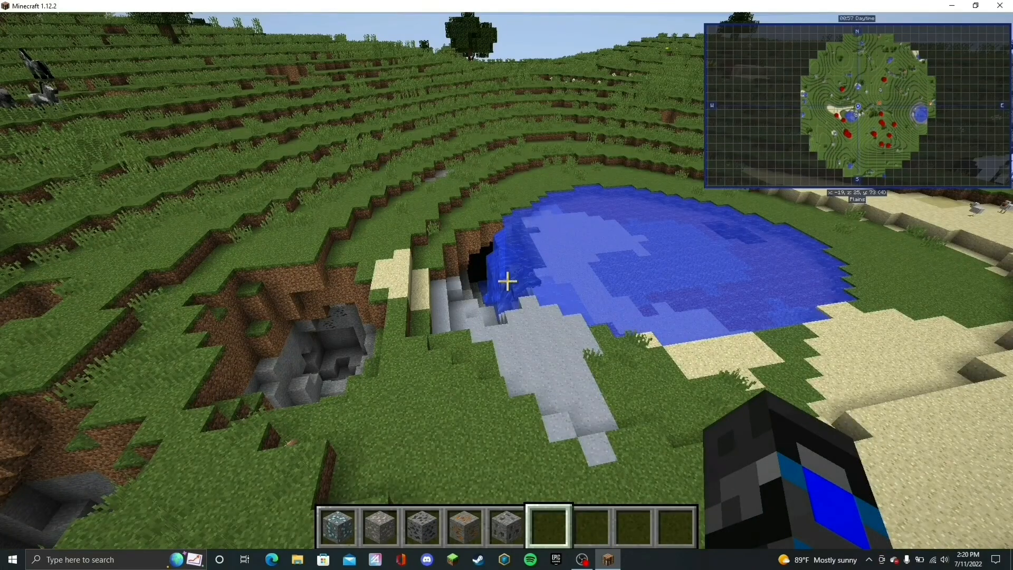
mouse_move(506, 281)
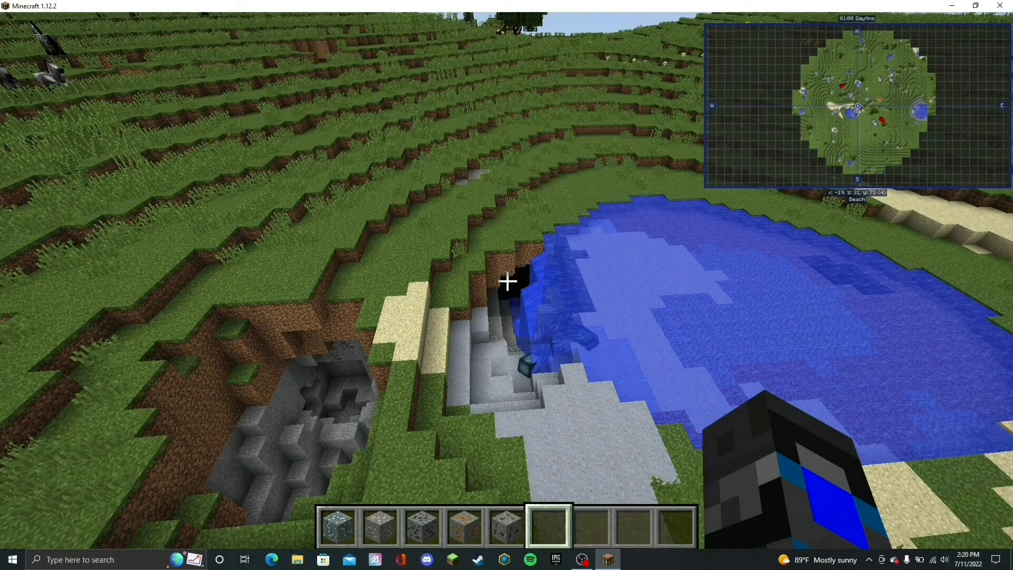
mouse_move(506, 281)
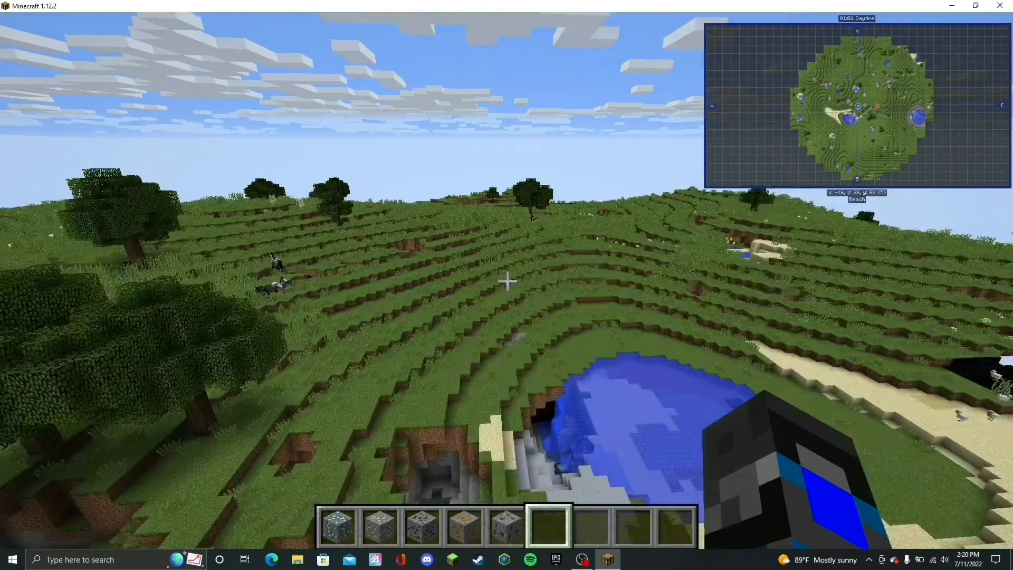
mouse_move(507, 285)
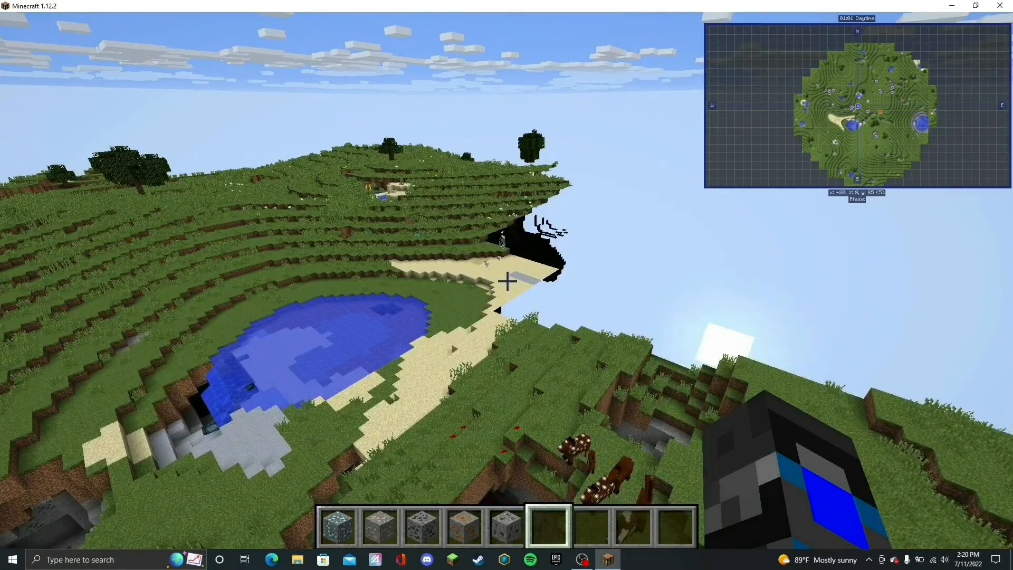